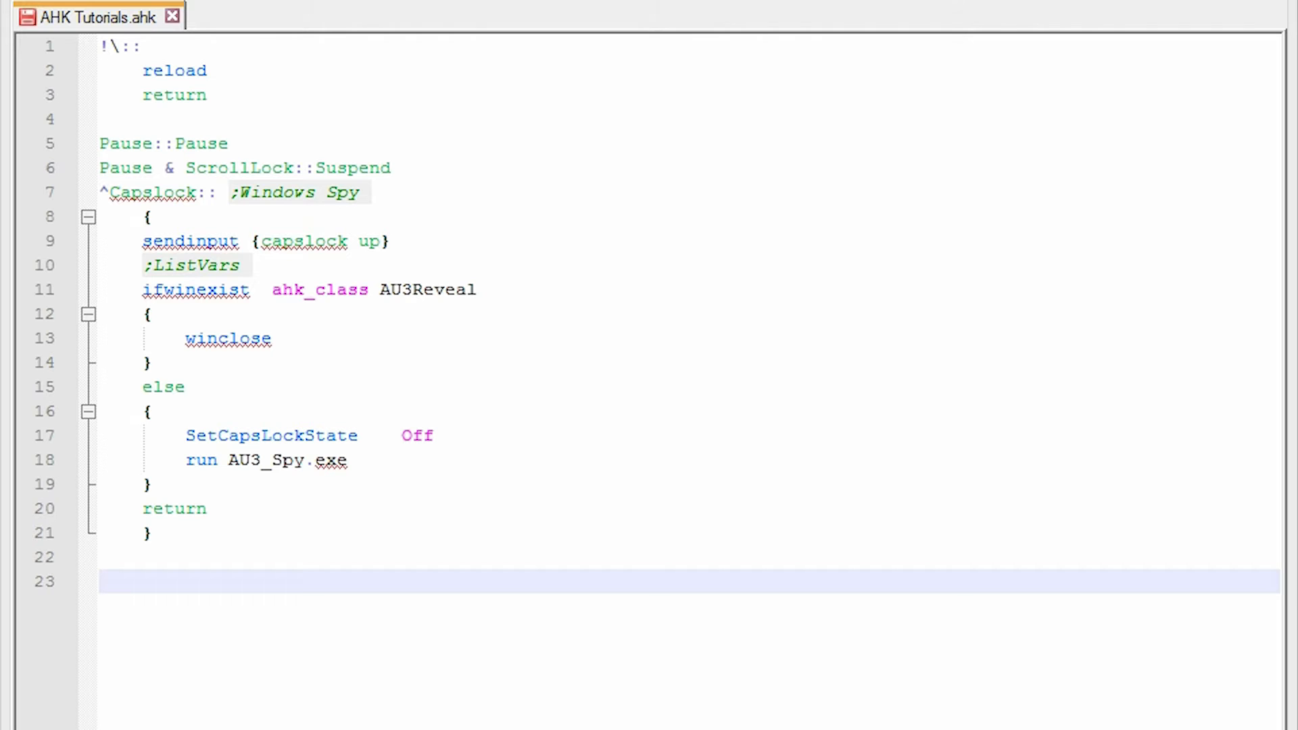
- Start a new hotstring on empty line 23 with its opening double colon
click(99, 581)
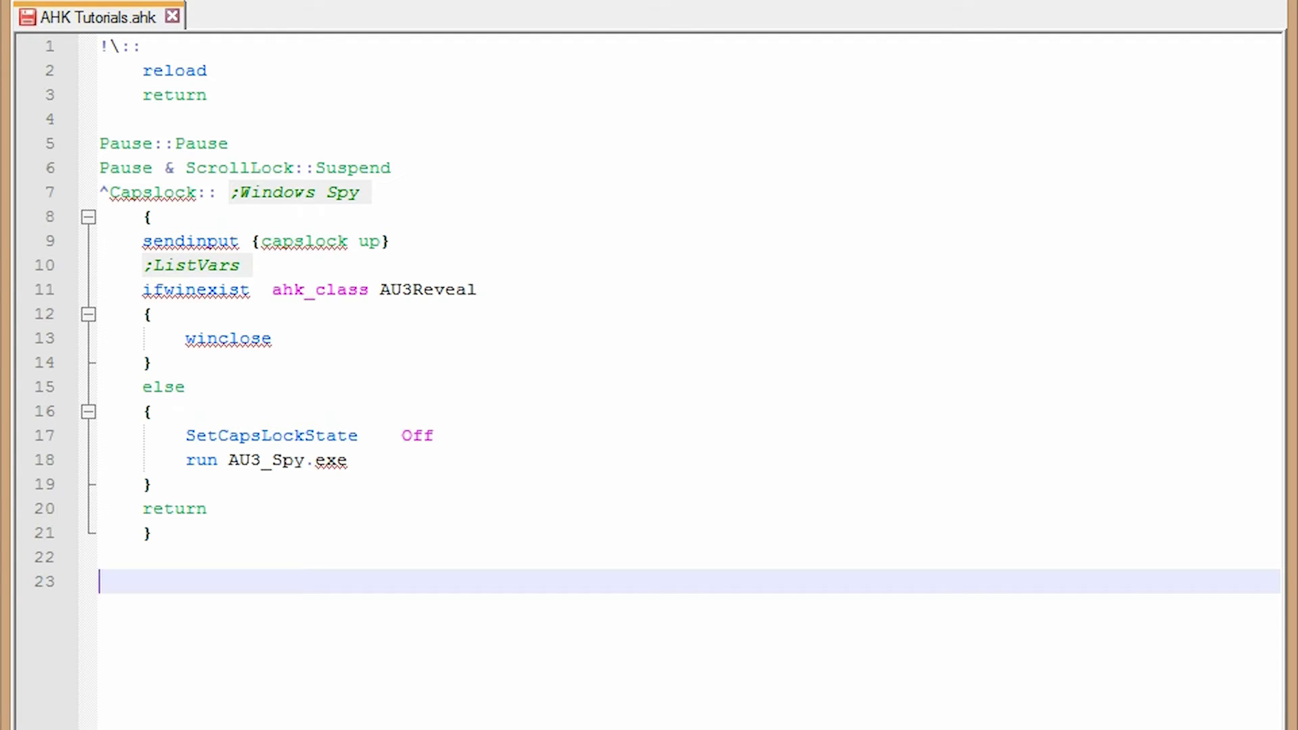
text(::)
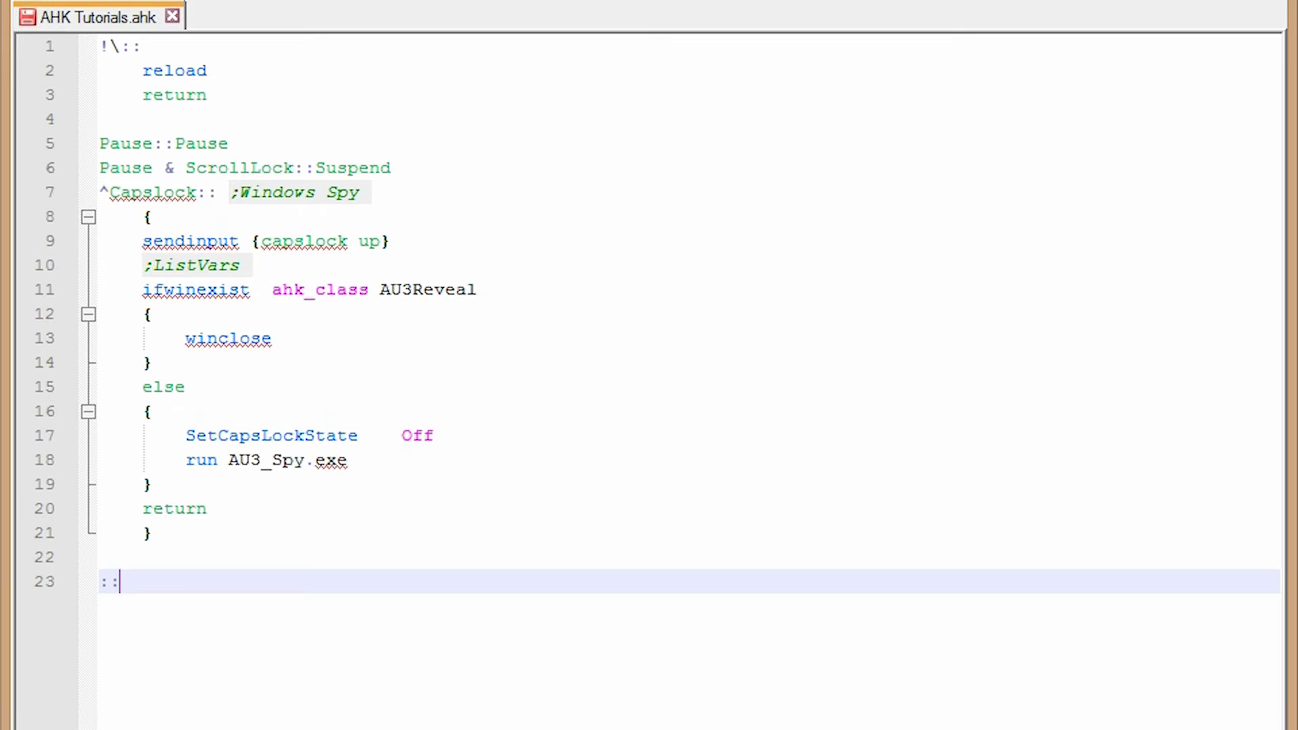
- Complete line 23 as ::lmk::Let me know if you have any question., correcting the mistyped attempt
text(l)
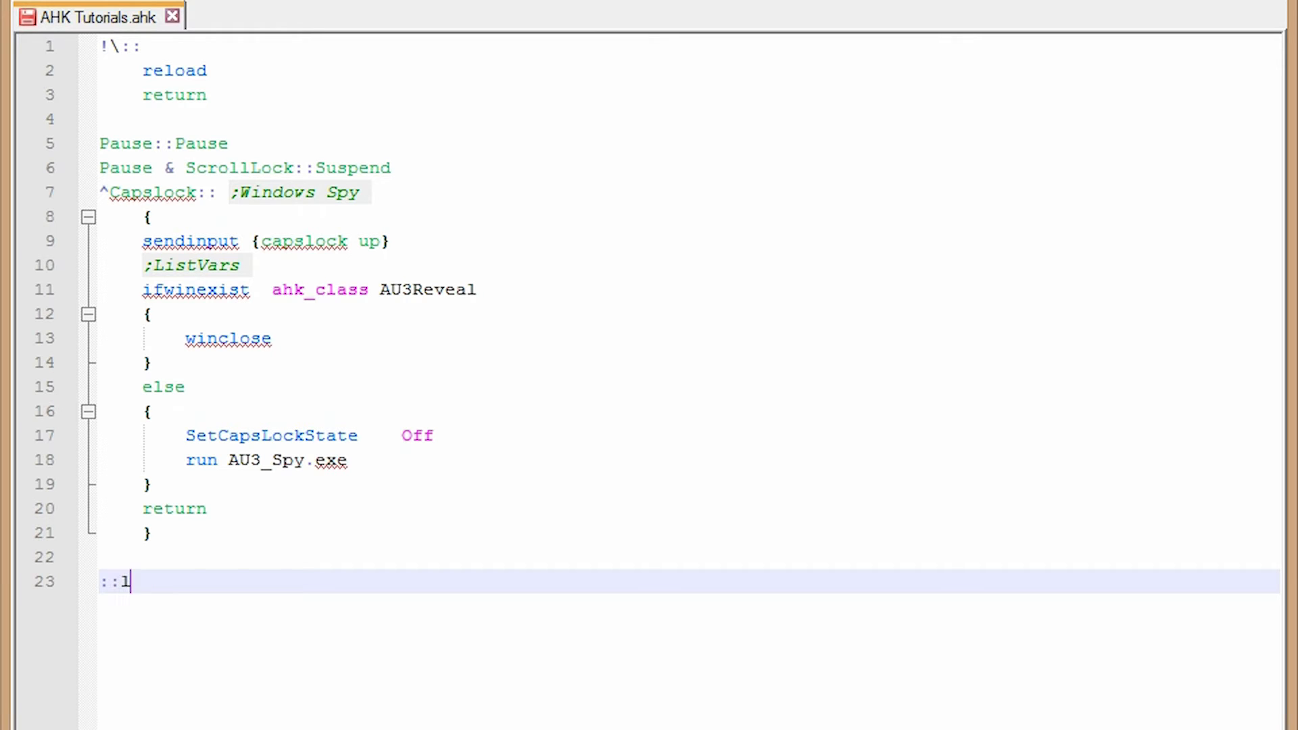
text(mk)
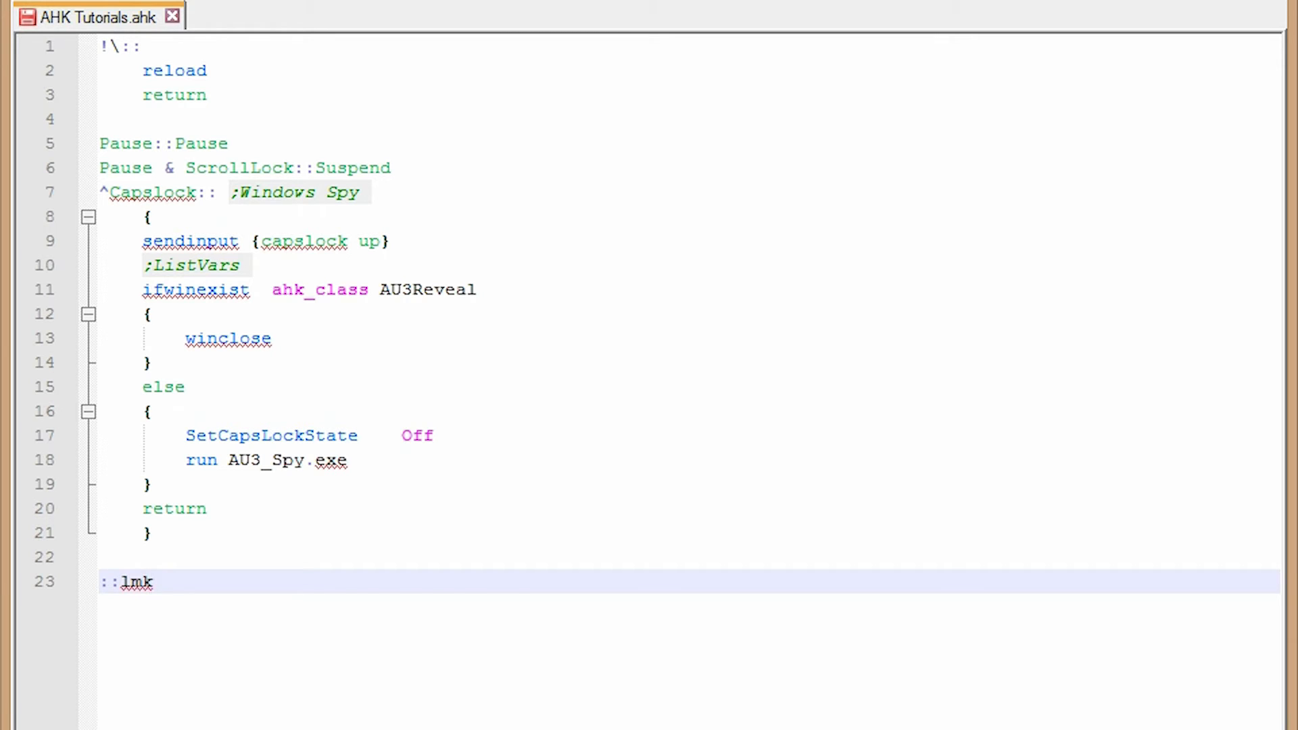
text(Let me know if you have any questions.::)
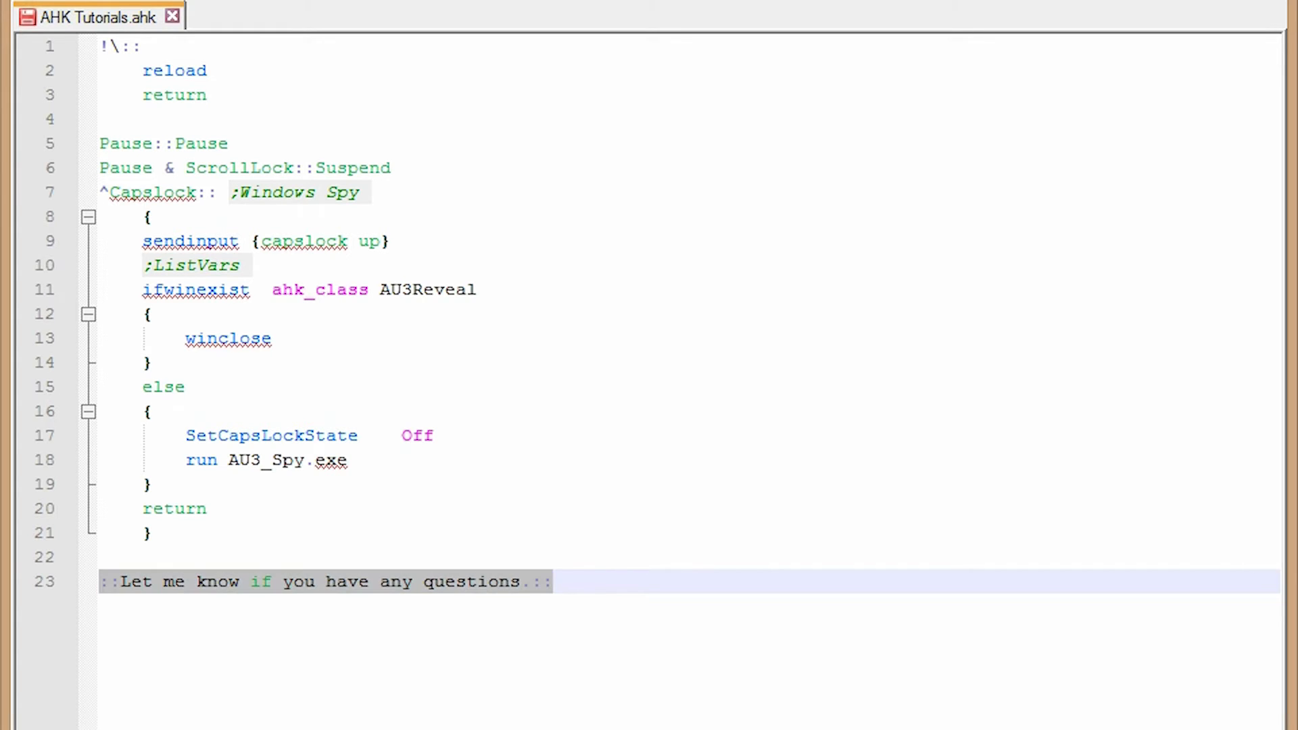
key(Delete)
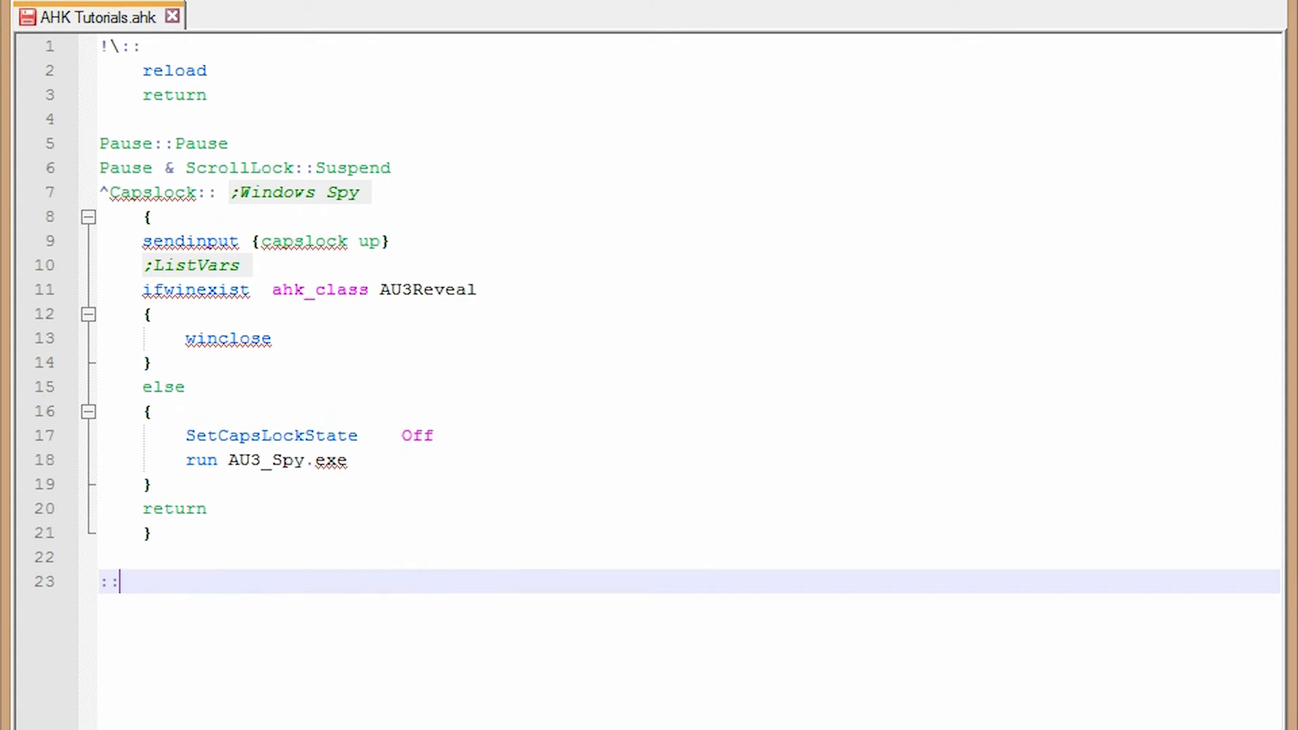
text(lmk)
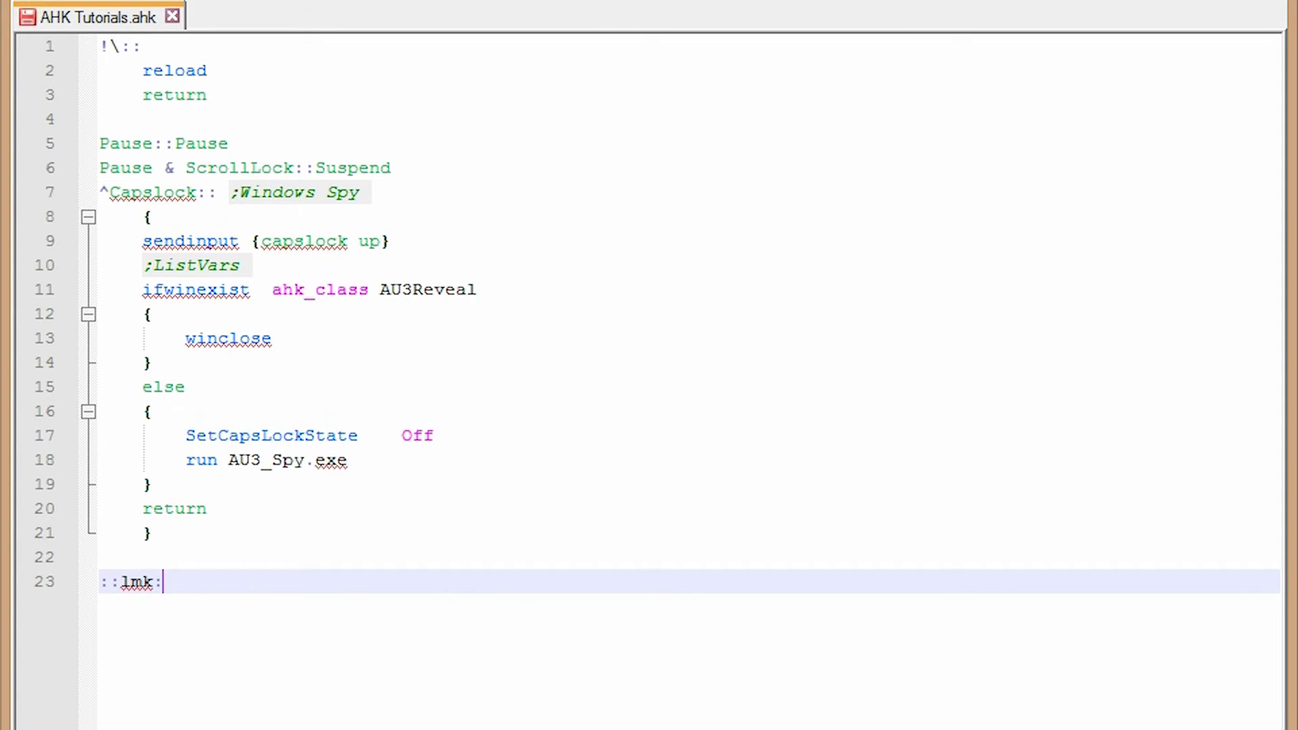
text(:Let me know if you have any q)
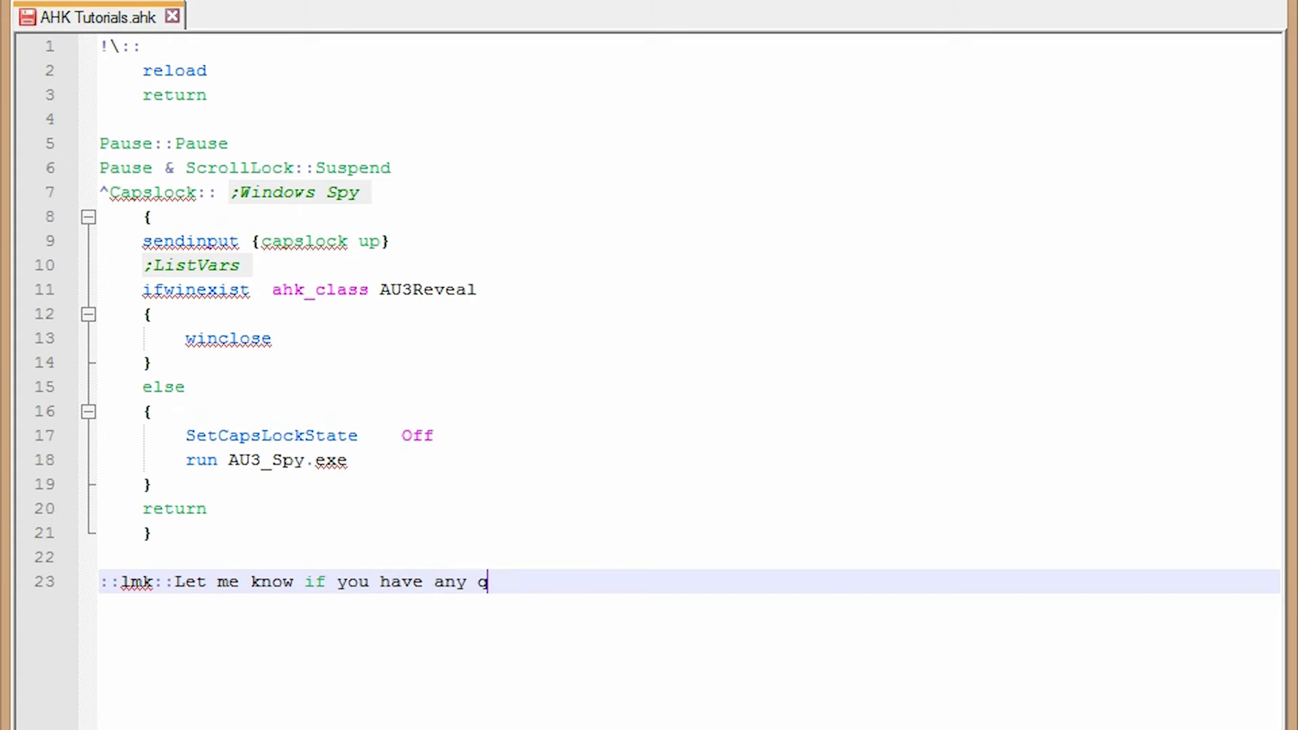
text(uestion.)
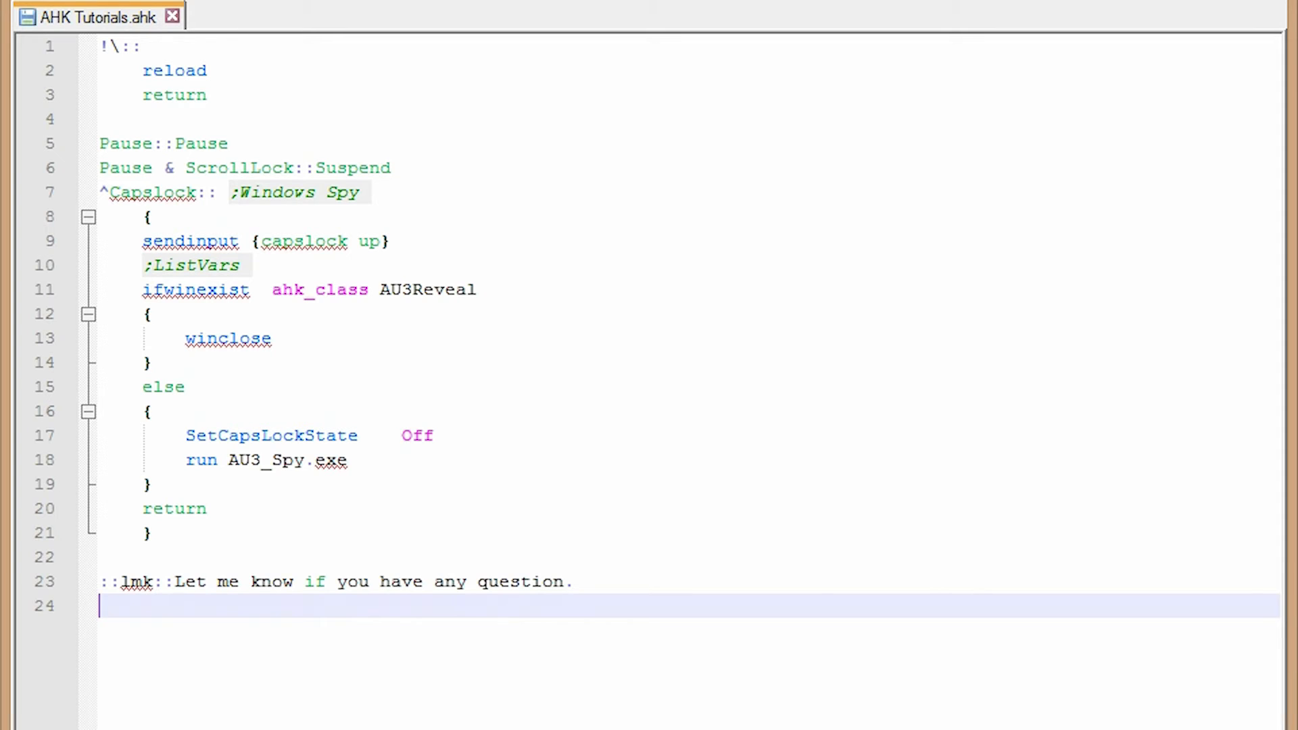
text(lm)
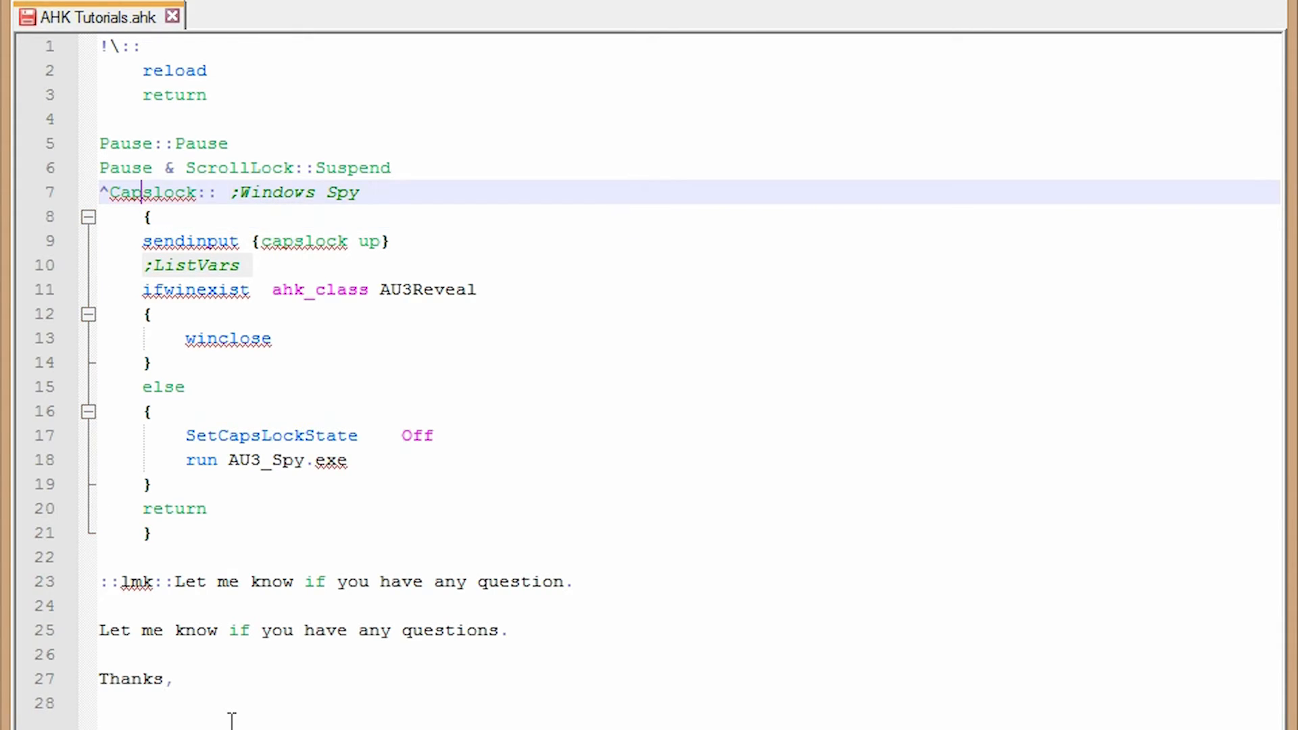
- Fold the Capslock hotkey block at line 8, toggling it expanded and collapsed again
double_click(153, 192)
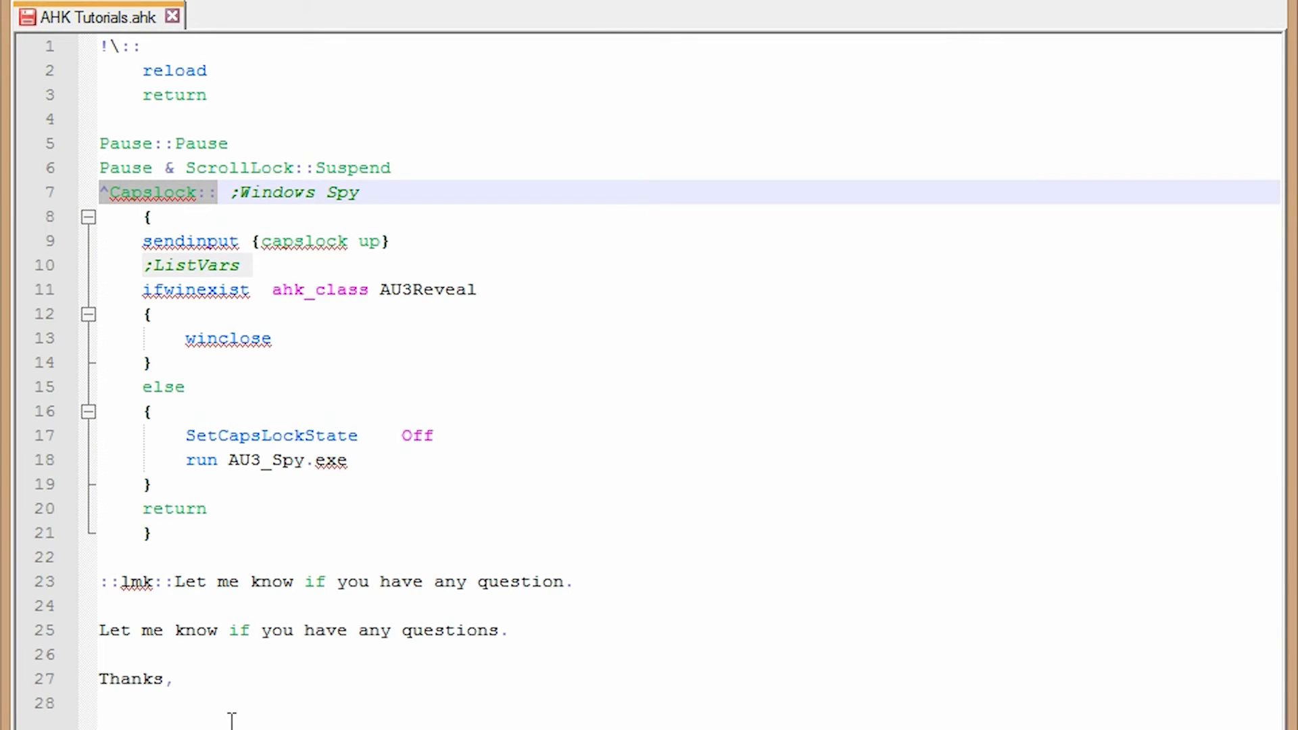
click(147, 216)
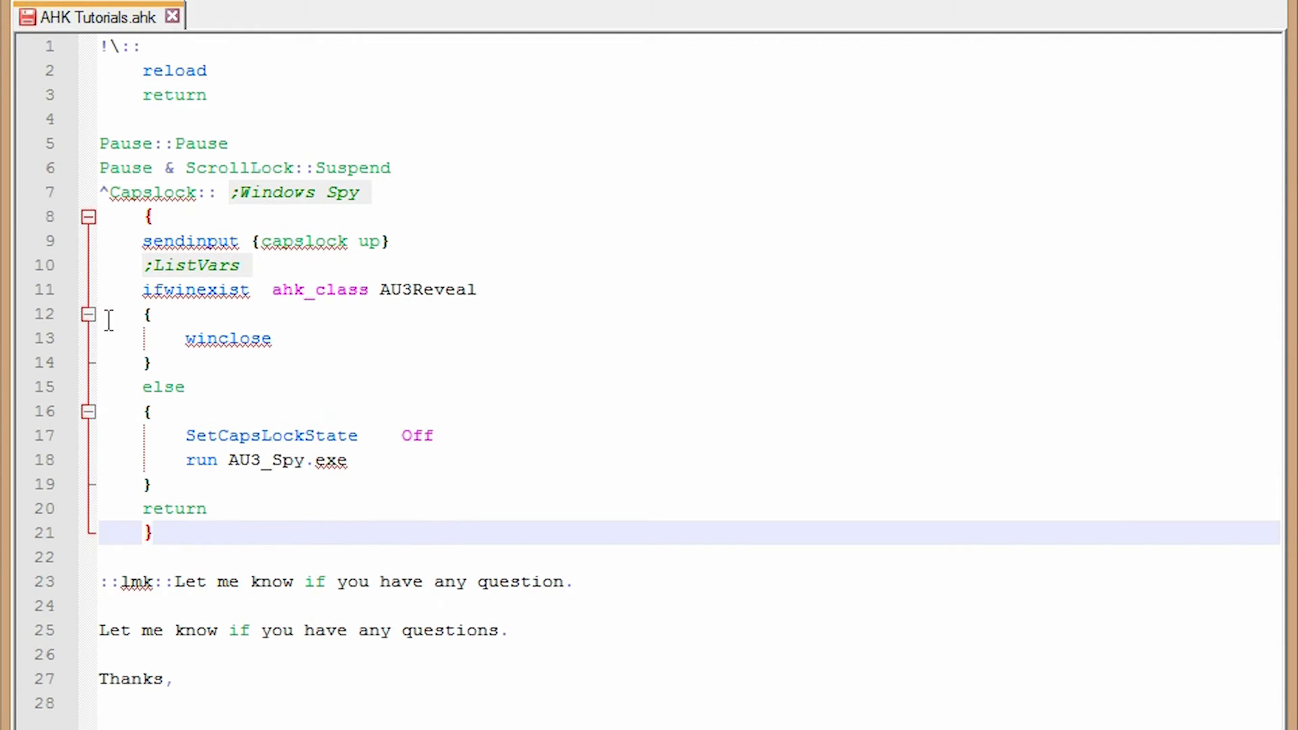
click(89, 217)
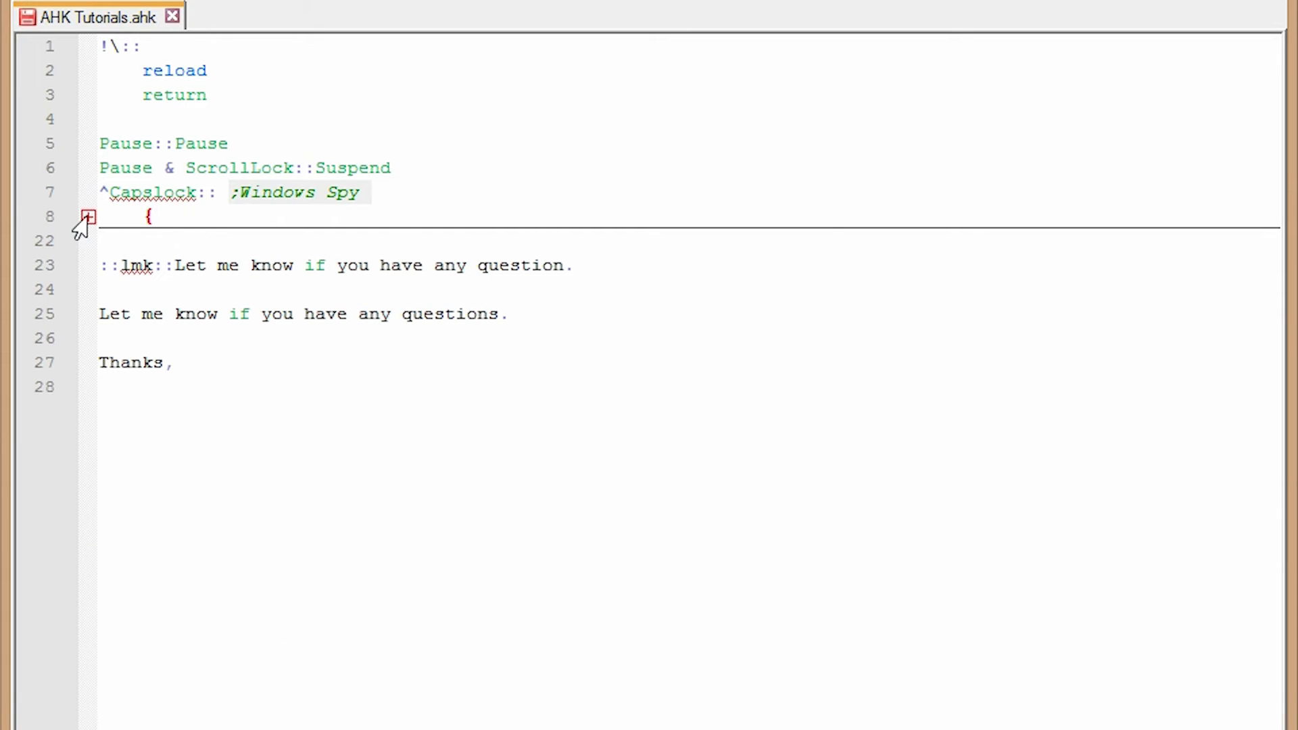
click(87, 216)
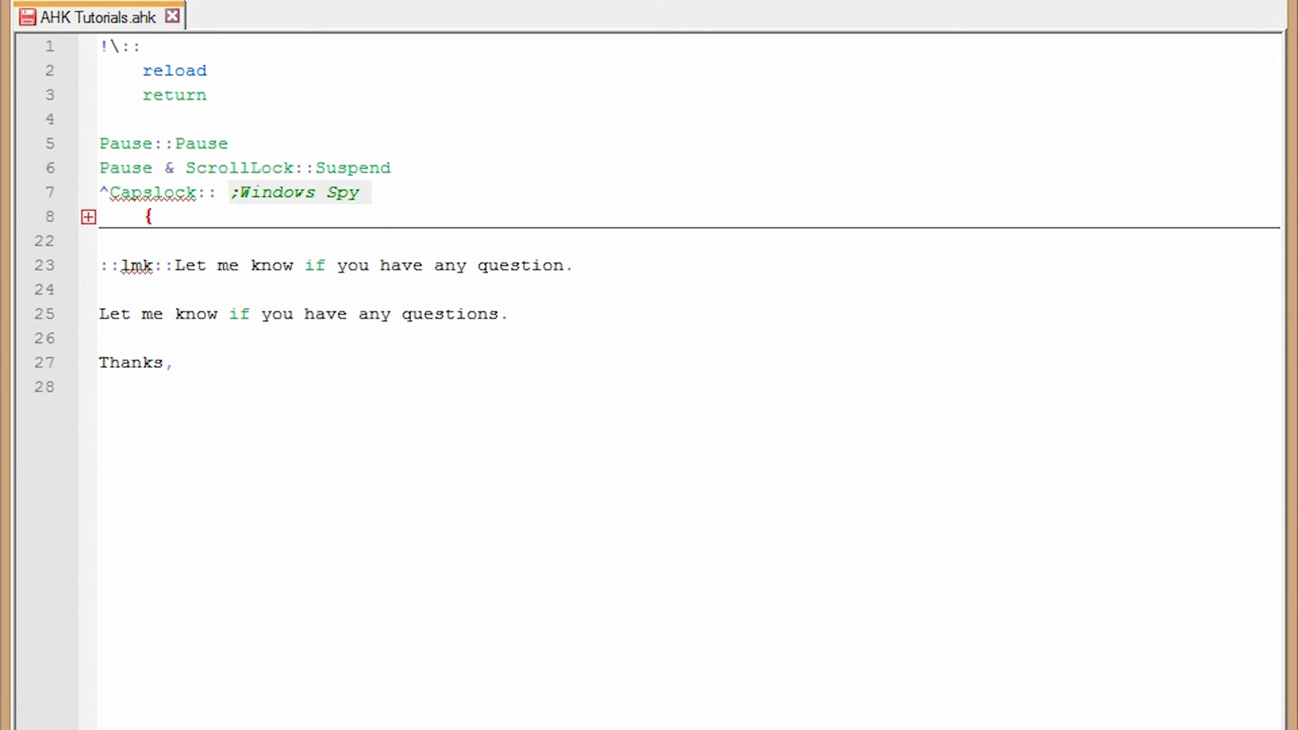
click(86, 216)
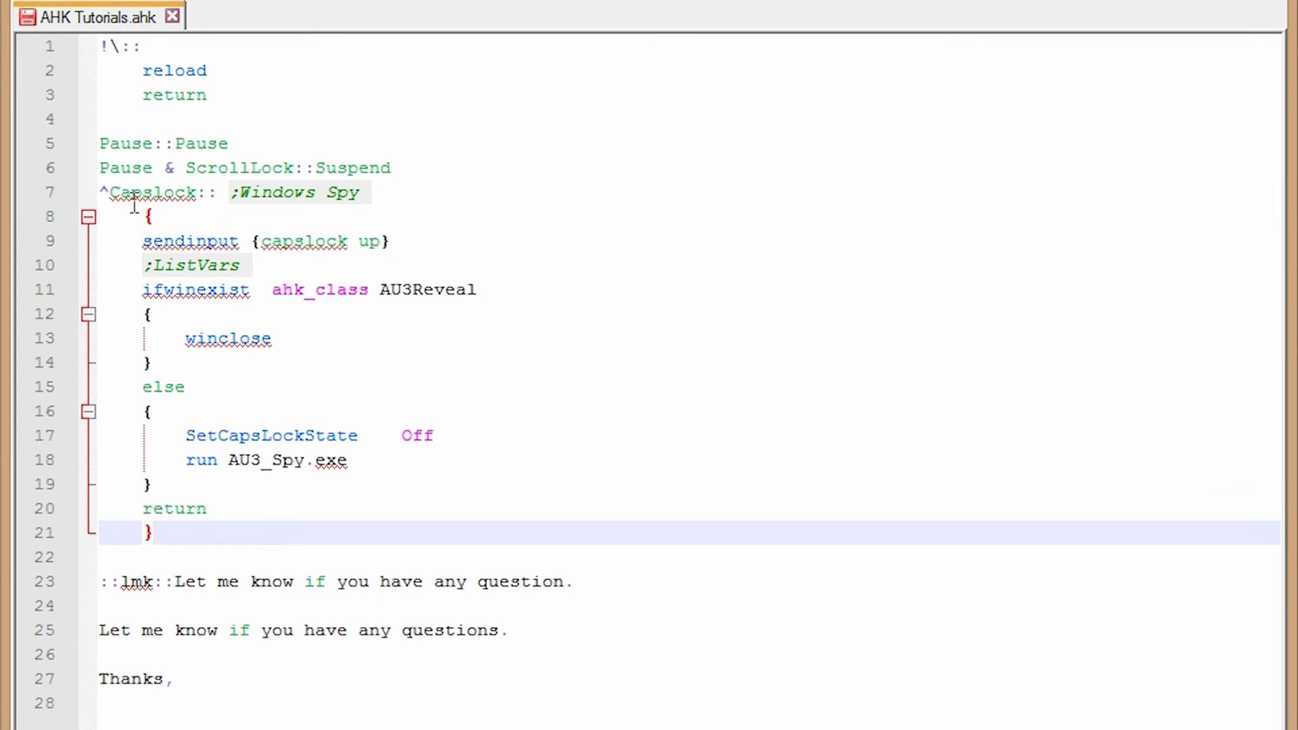
mouse_move(170, 537)
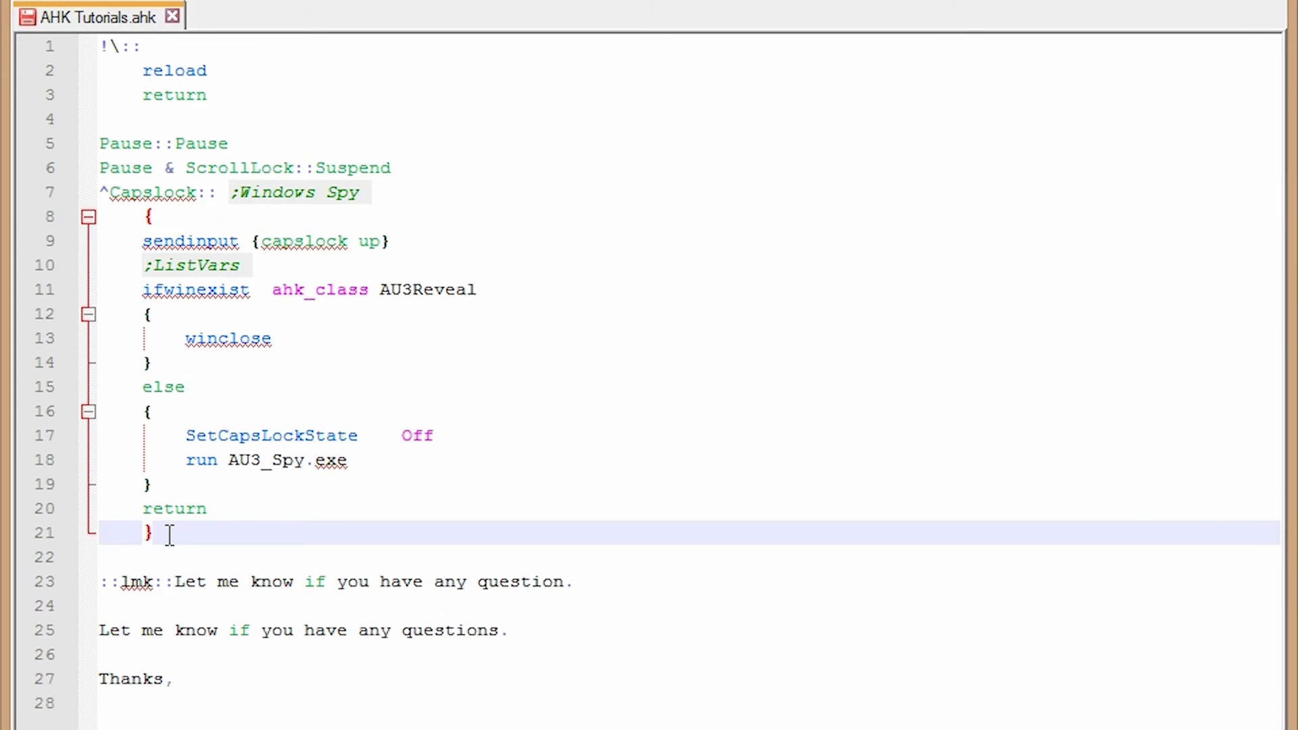
click(89, 216)
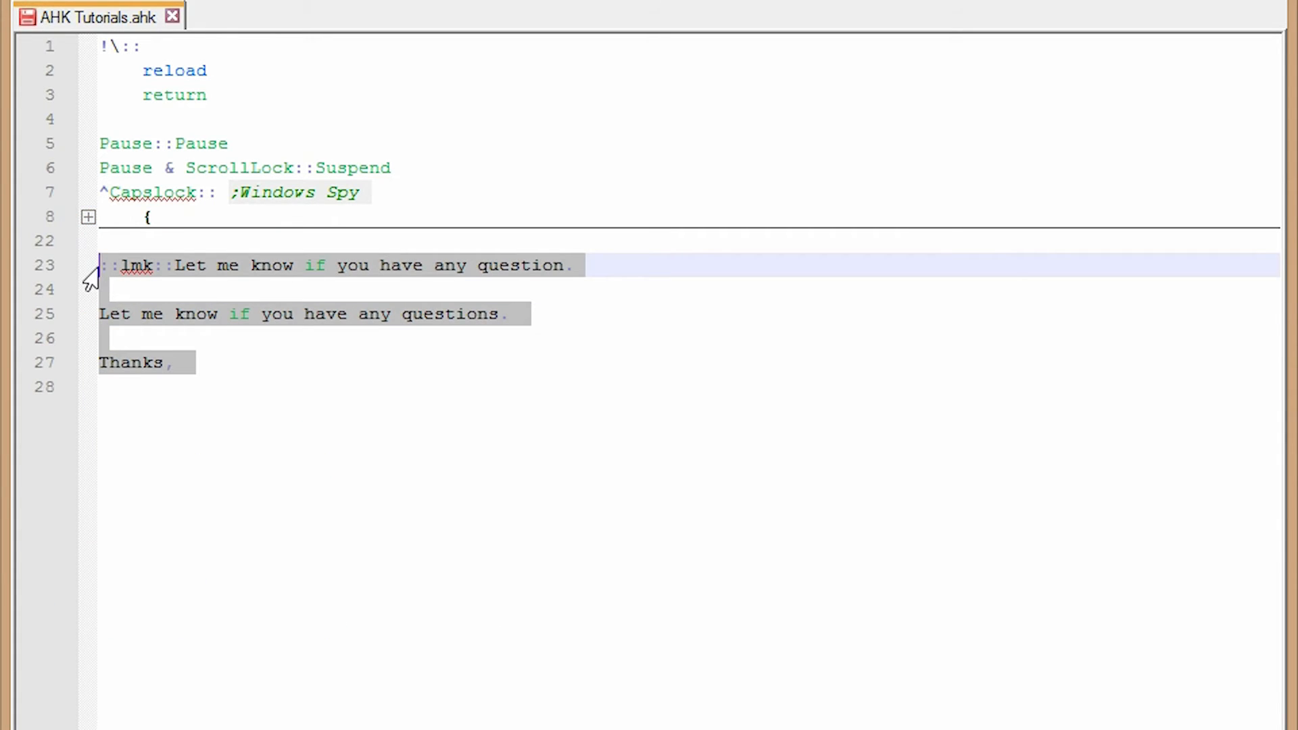
click(88, 216)
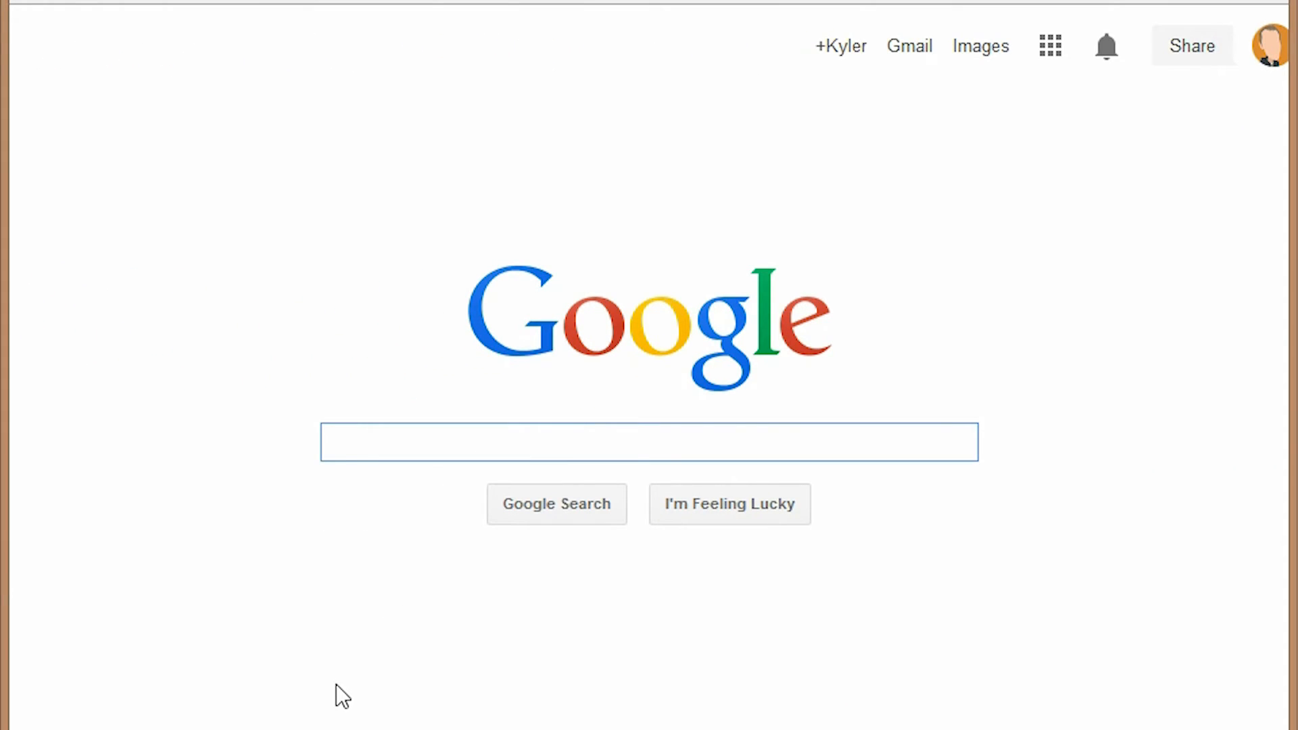
- Search 'ahk run', reach the Run / RunWait docs and highlight Target and its optional parameters
text(ahk run)
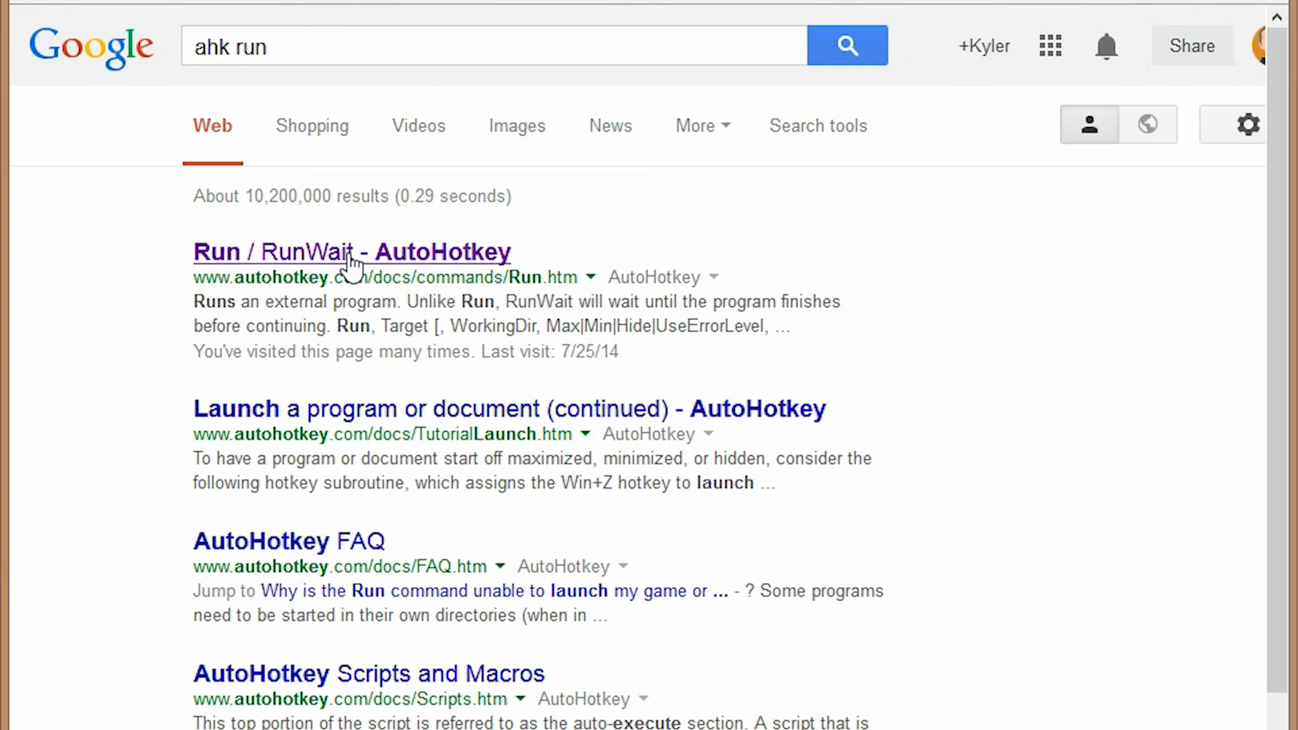
click(352, 251)
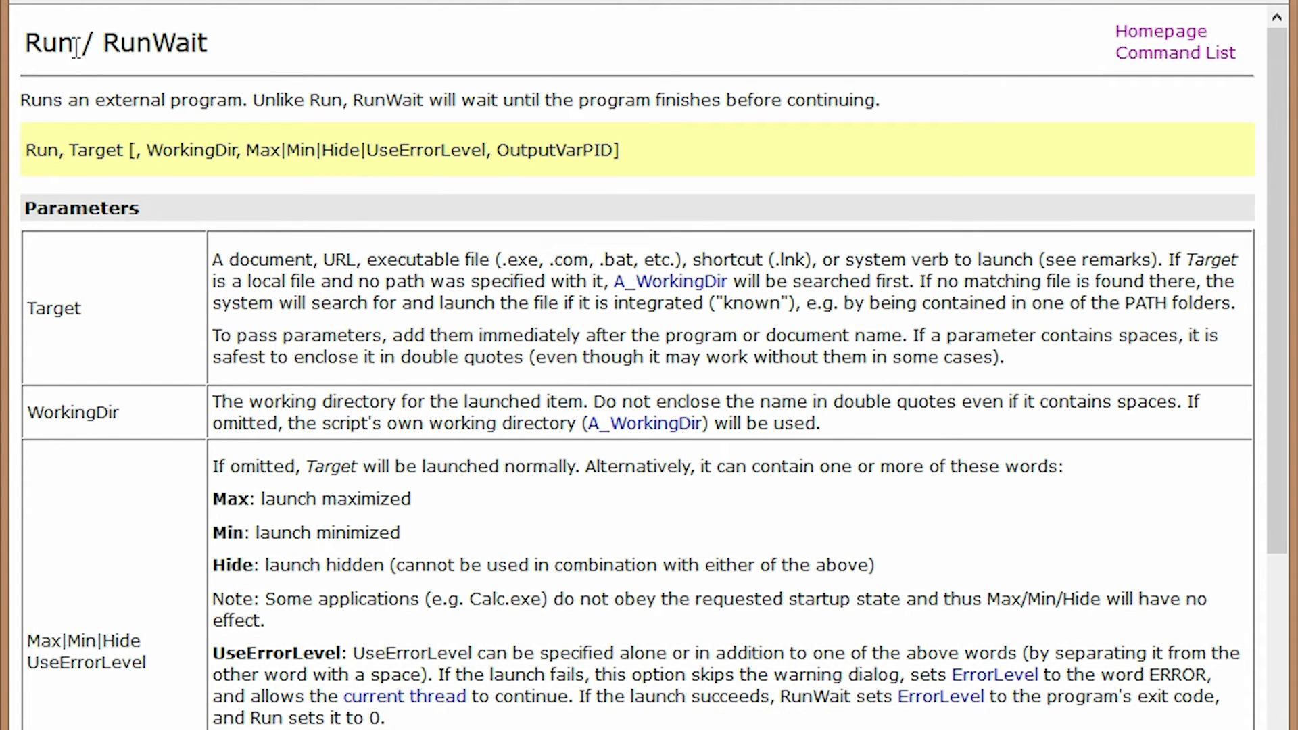
mouse_move(65, 620)
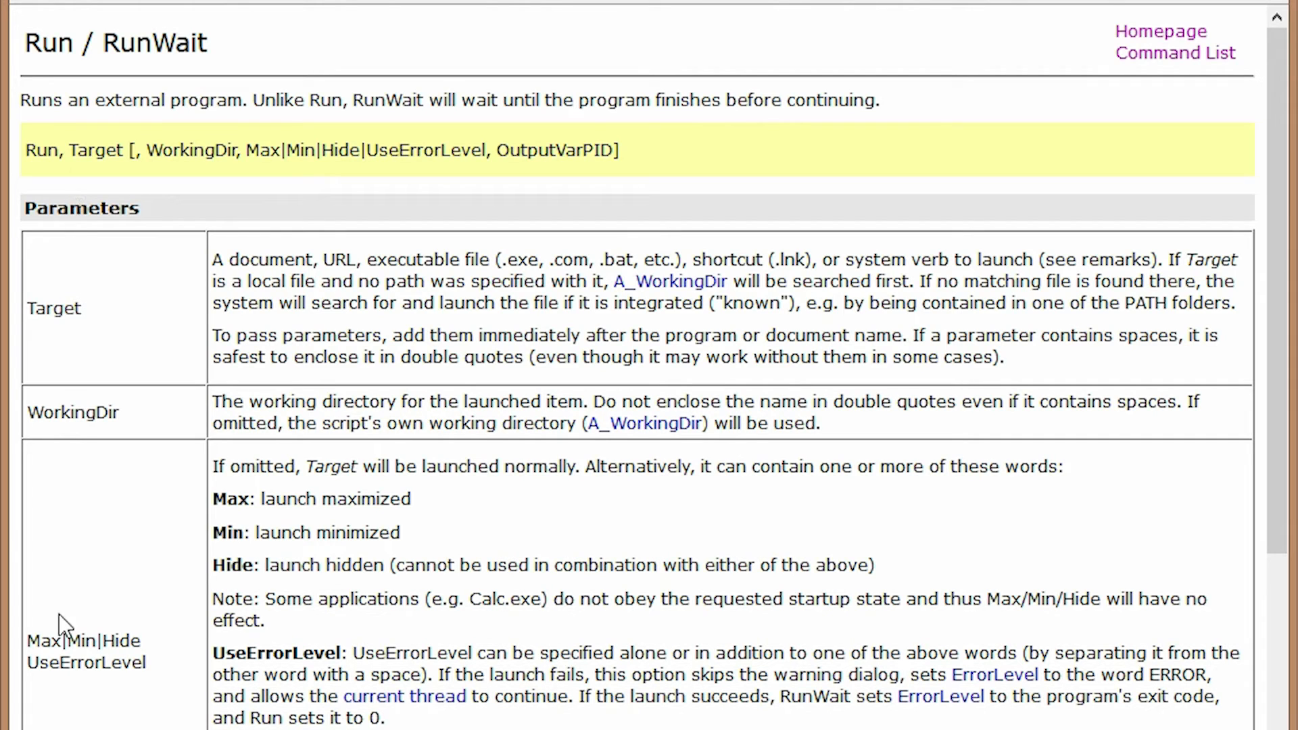
double_click(97, 150)
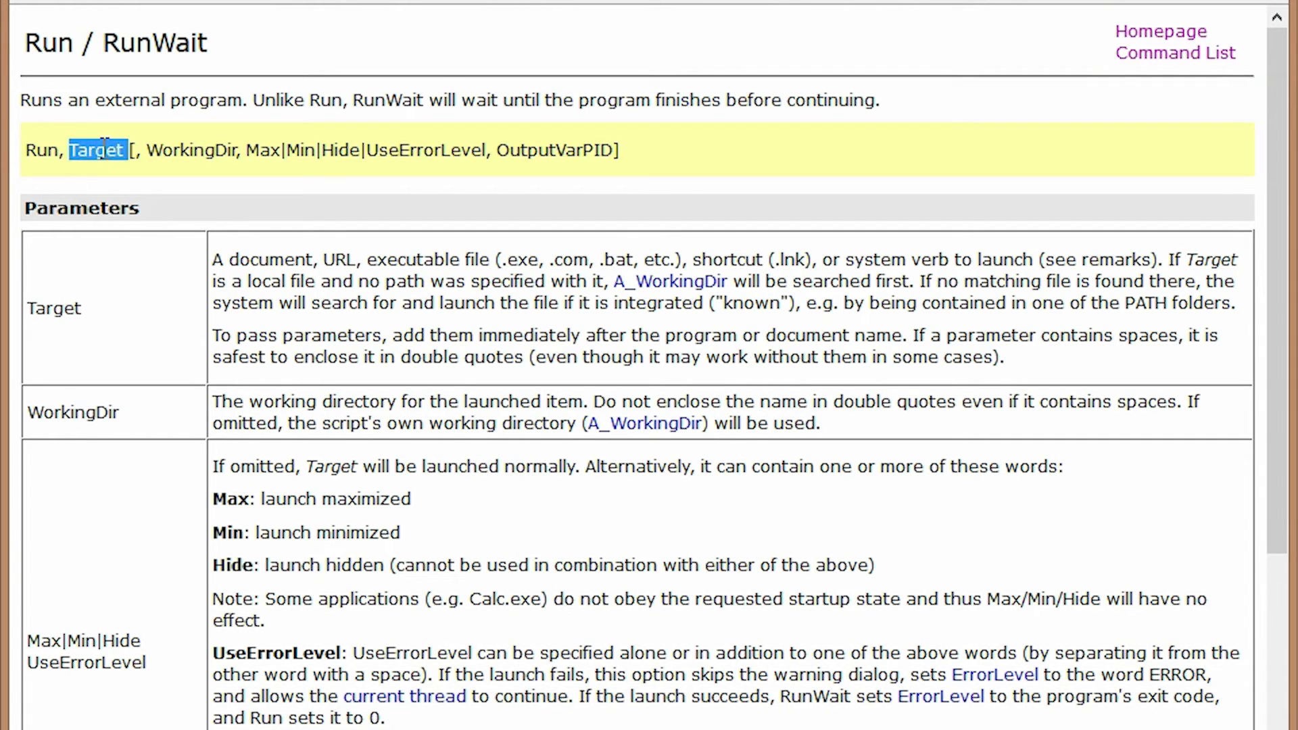
drag(97, 150, 315, 150)
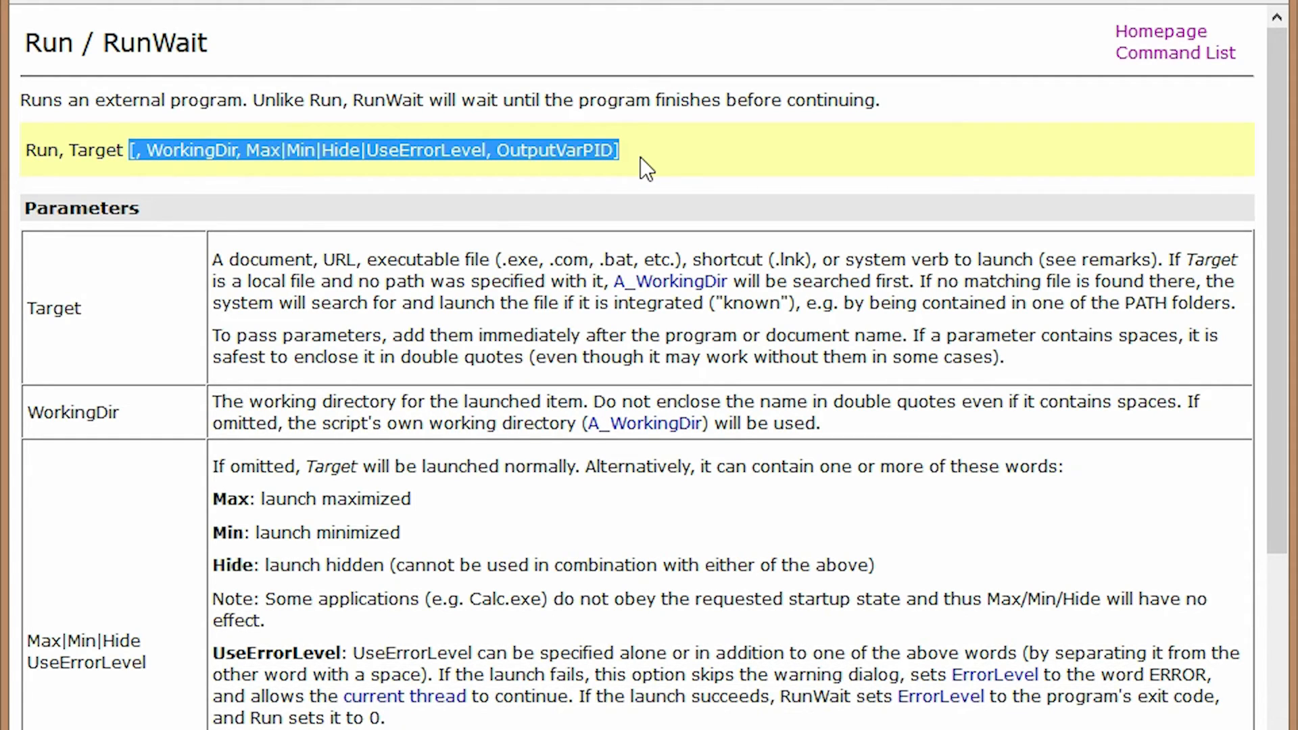
mouse_move(98, 327)
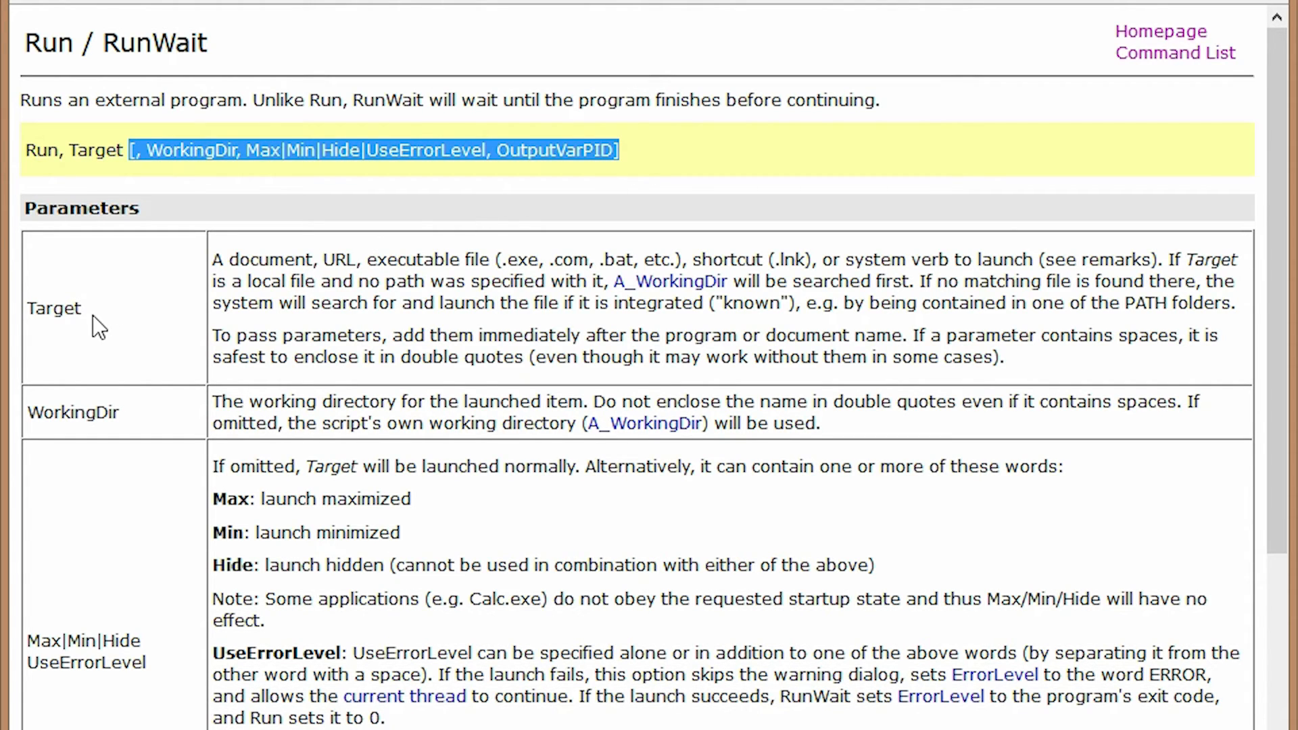
mouse_move(242, 261)
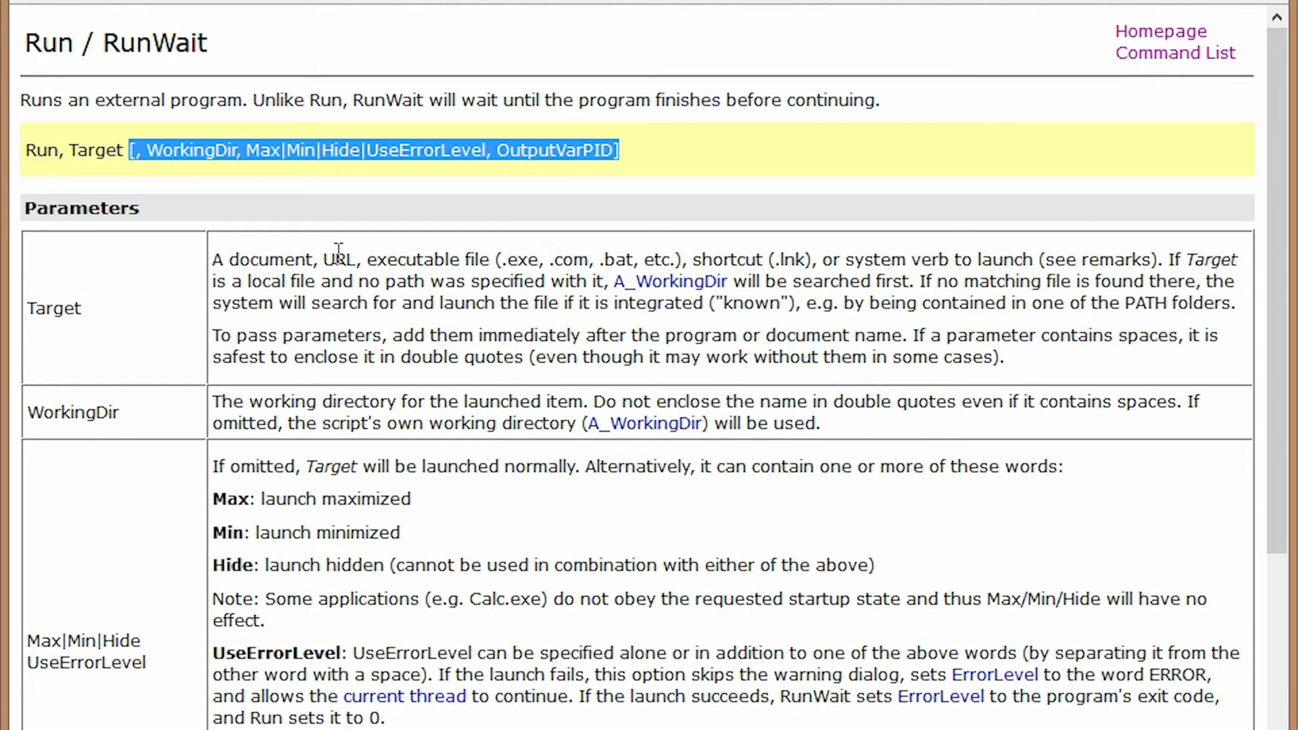
mouse_move(737, 259)
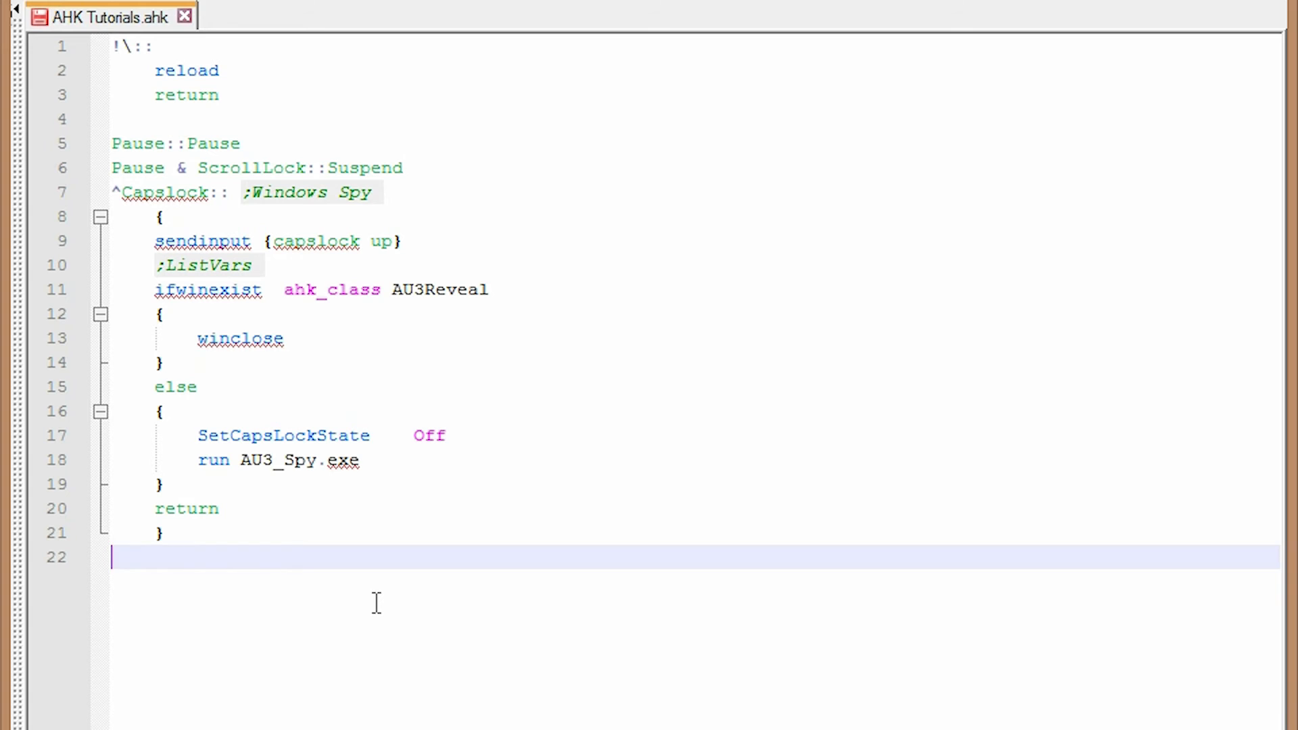
- Add a #c:: hotkey block whose body holds a bare run command without the trailing comma
text(#)
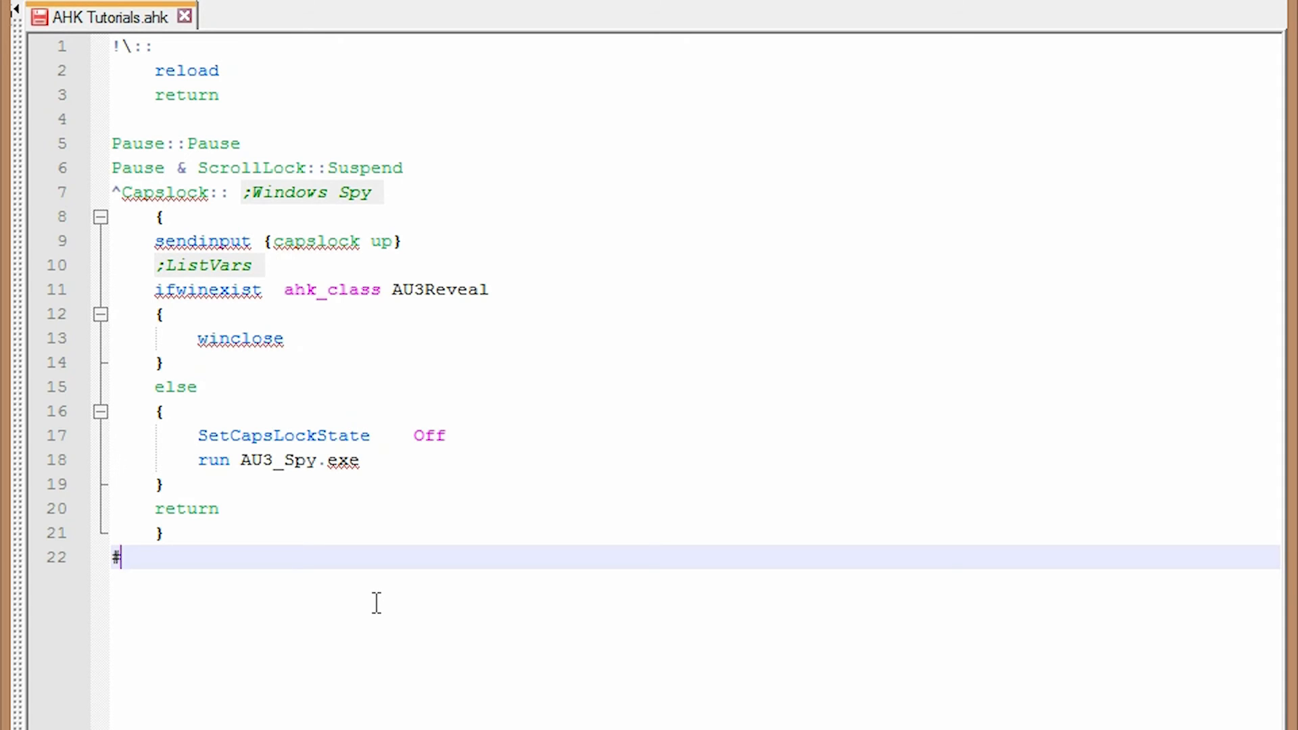
text(c)
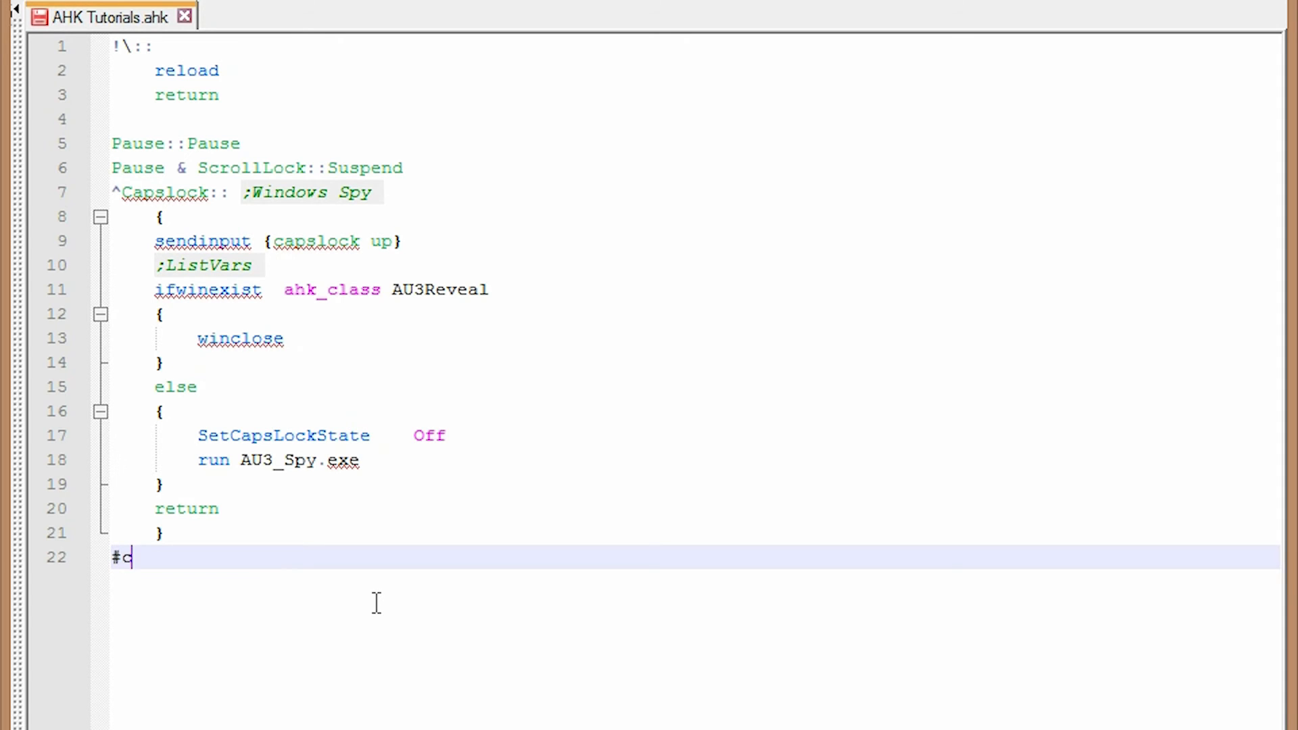
text(::)
text({)
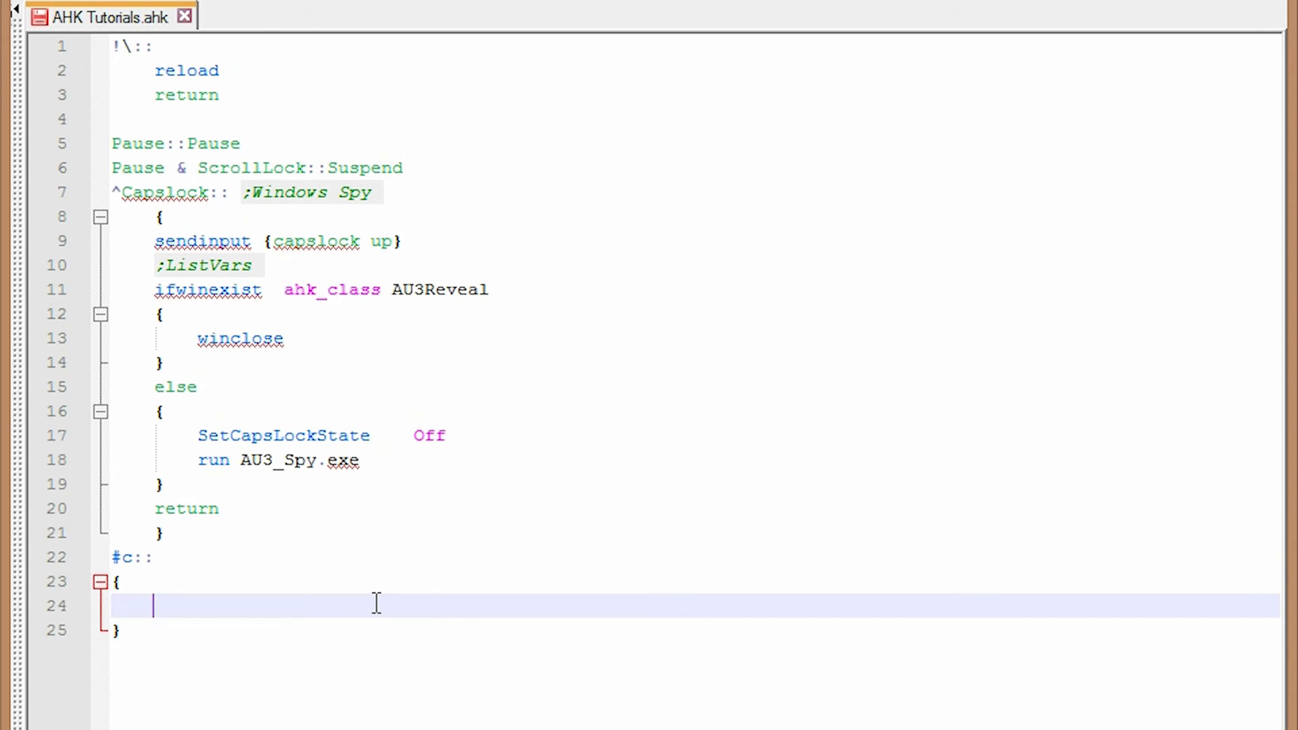
text(run)
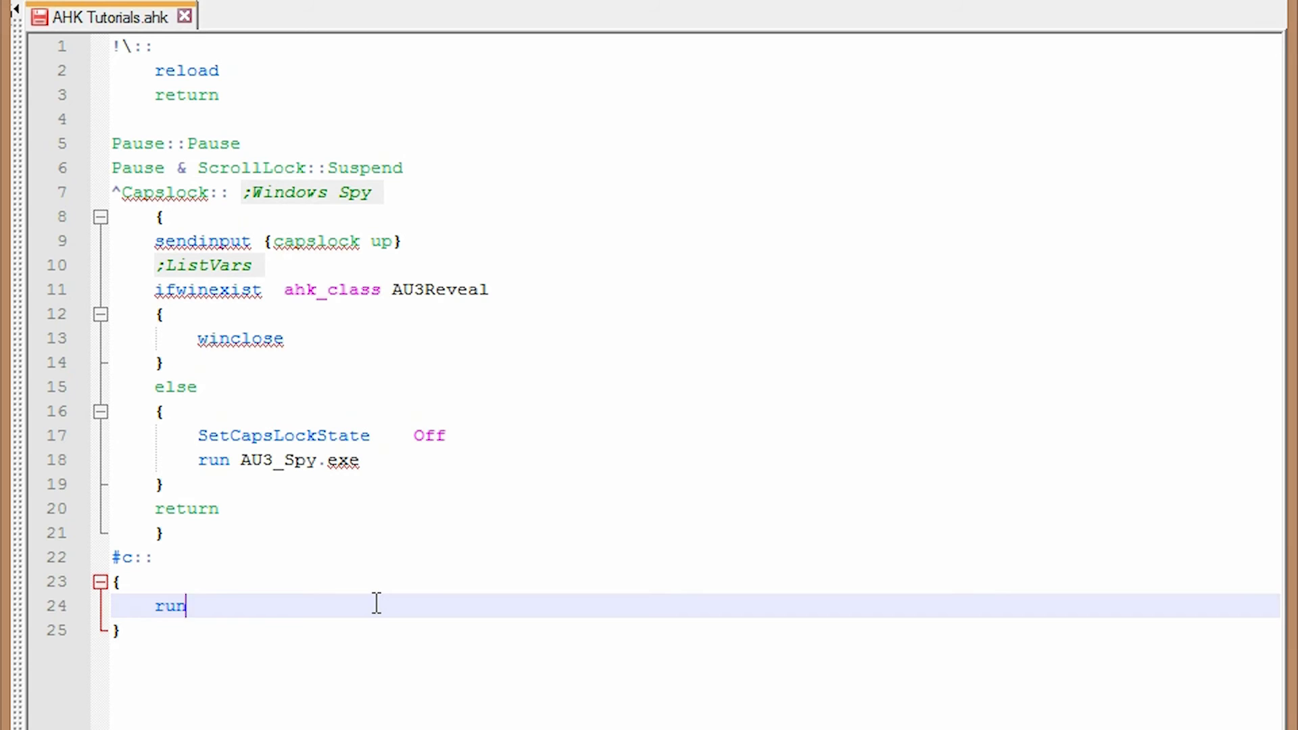
text(,)
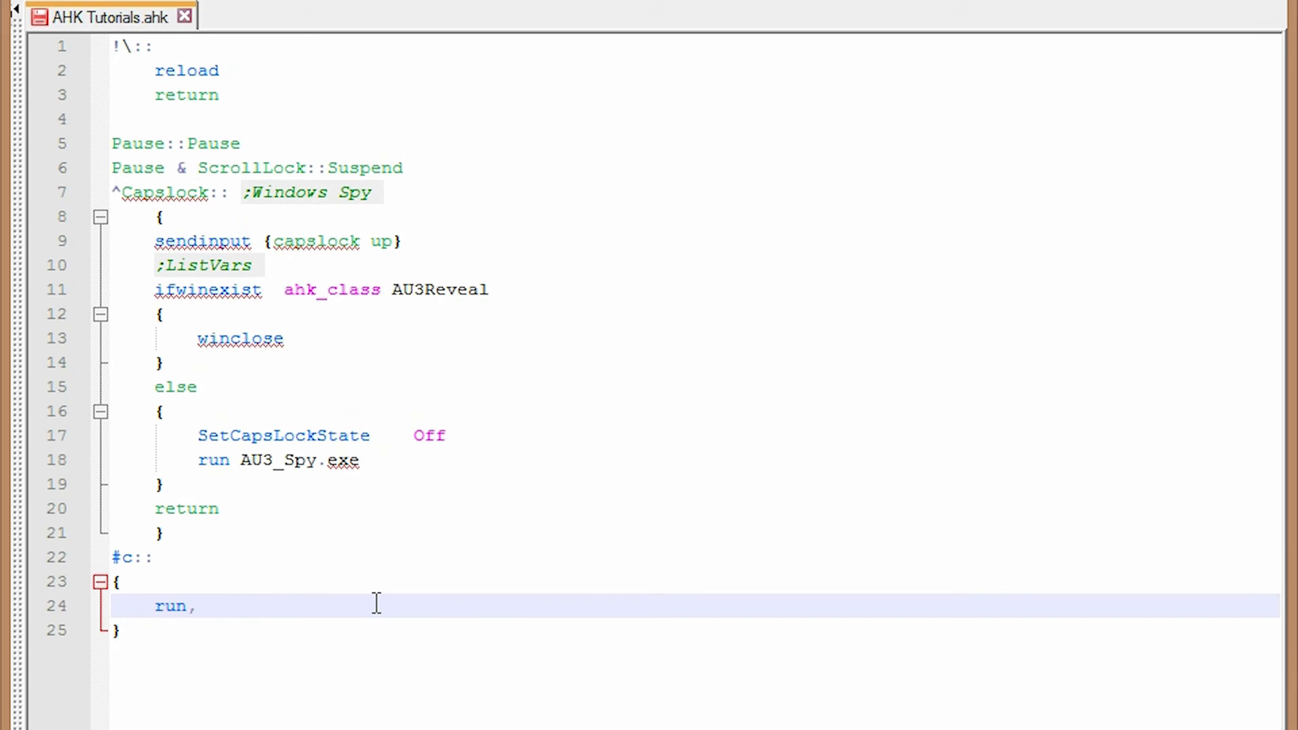
key(Backspace)
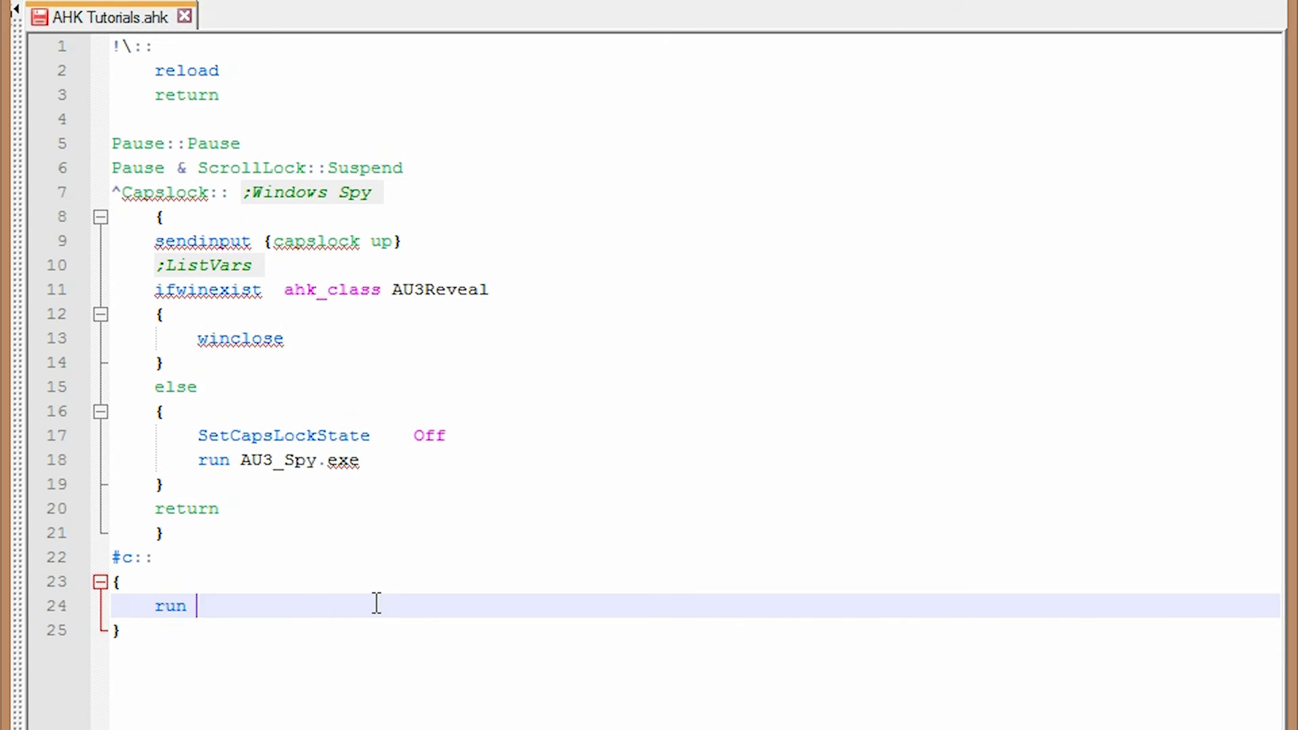
scroll(down, 3)
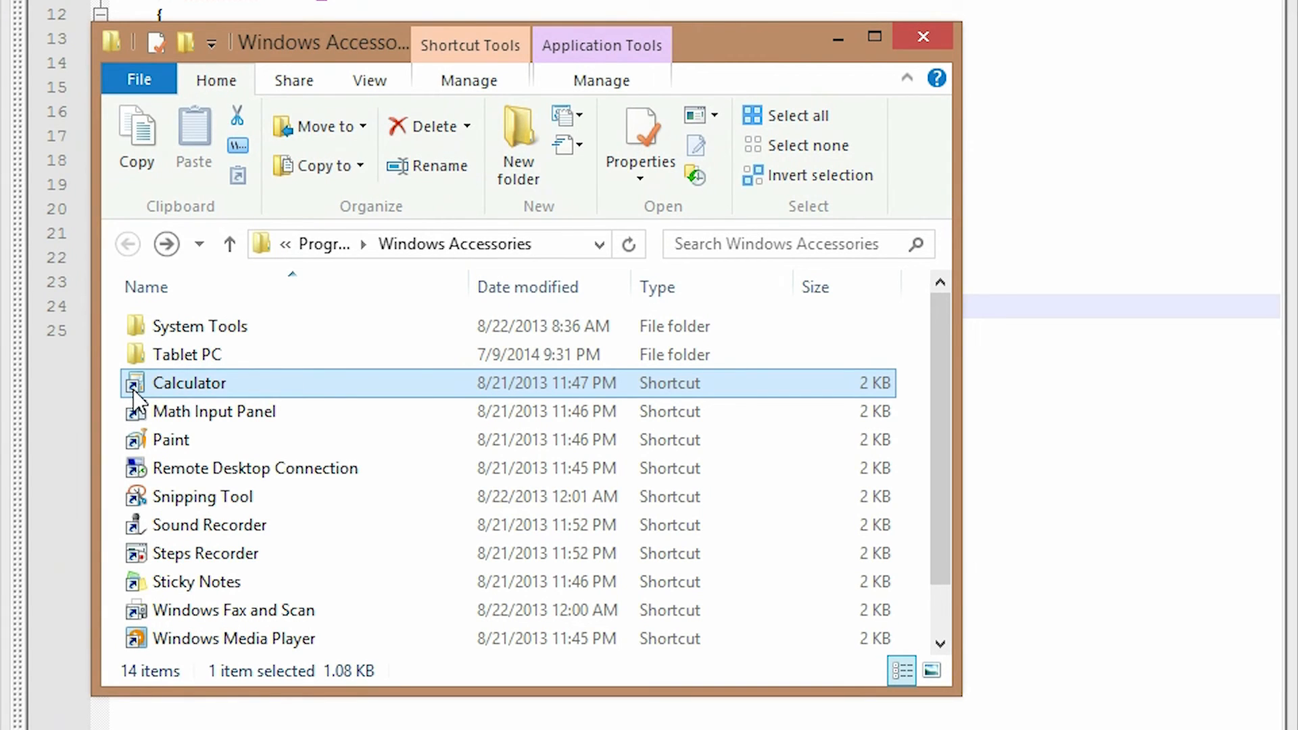
mouse_move(199, 393)
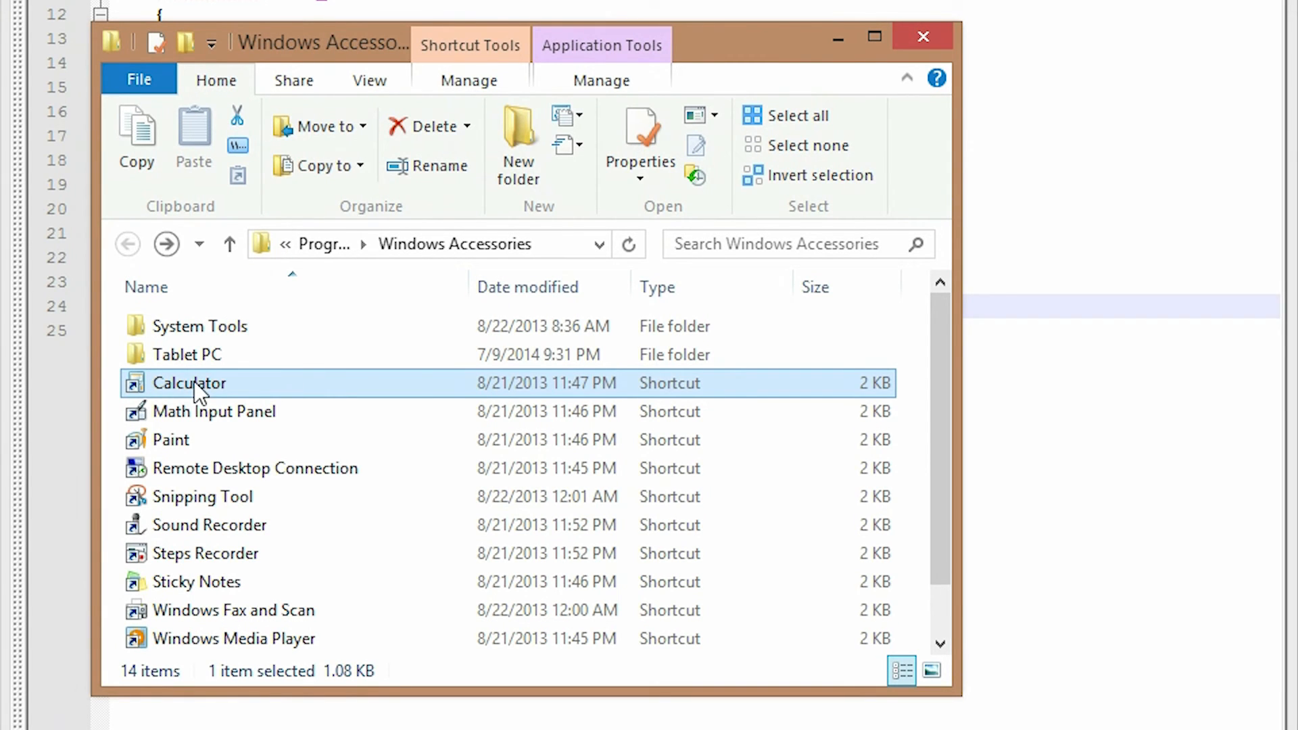
- Copy the Calculator shortcut's full path via Copy as path in Windows Accessories
right_click(190, 383)
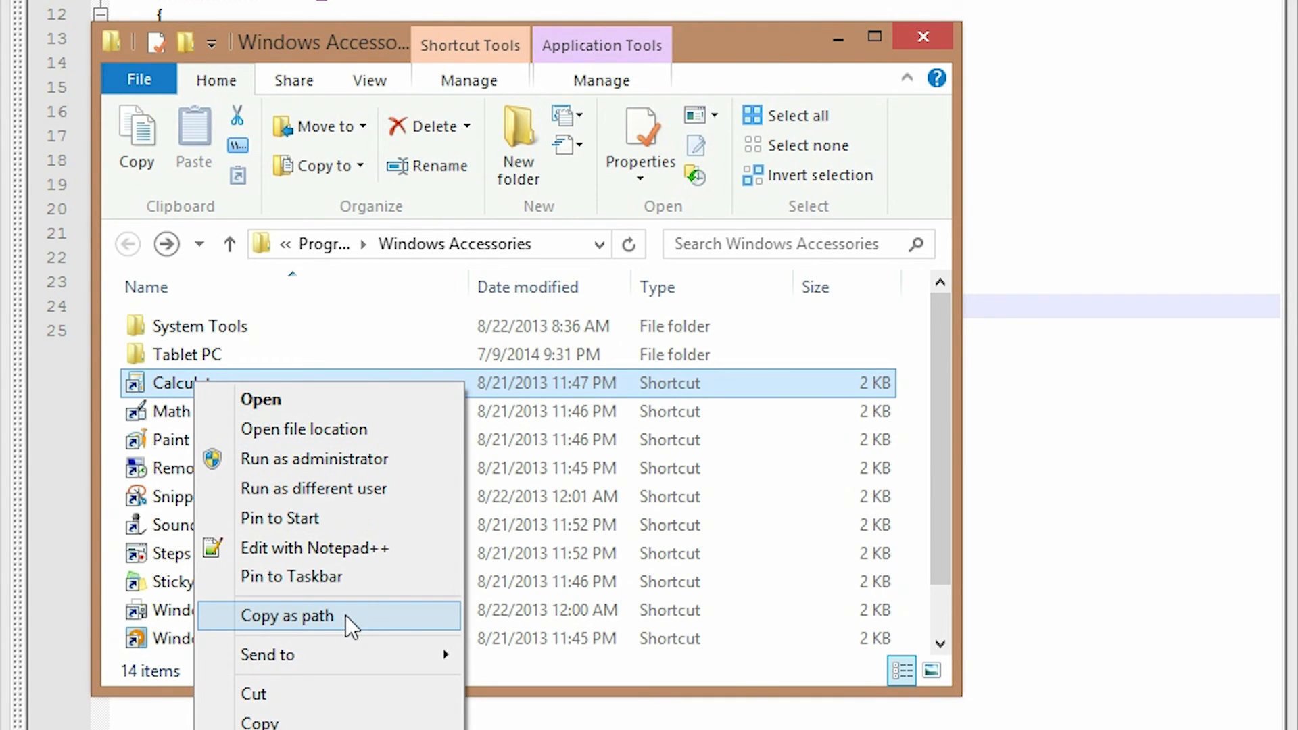
click(286, 615)
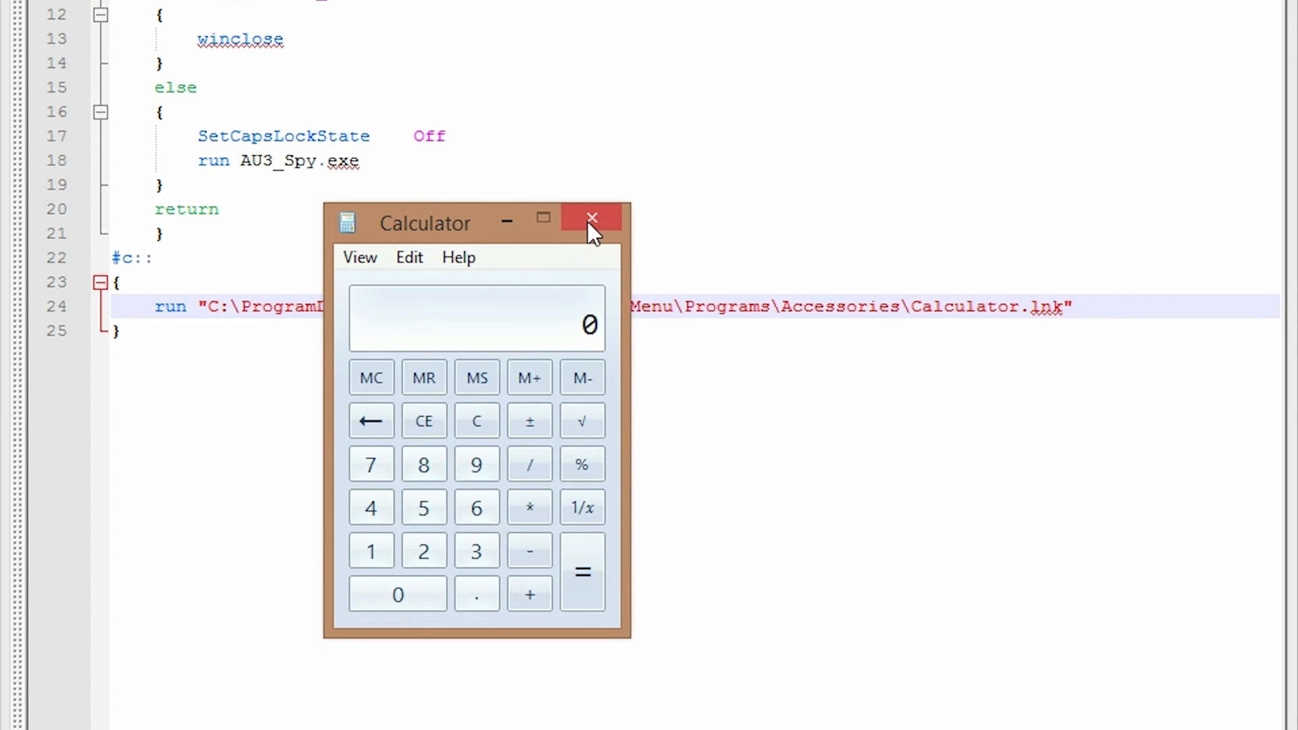
- Close the Calculator window launched by testing the shortcut-path hotkey
click(591, 219)
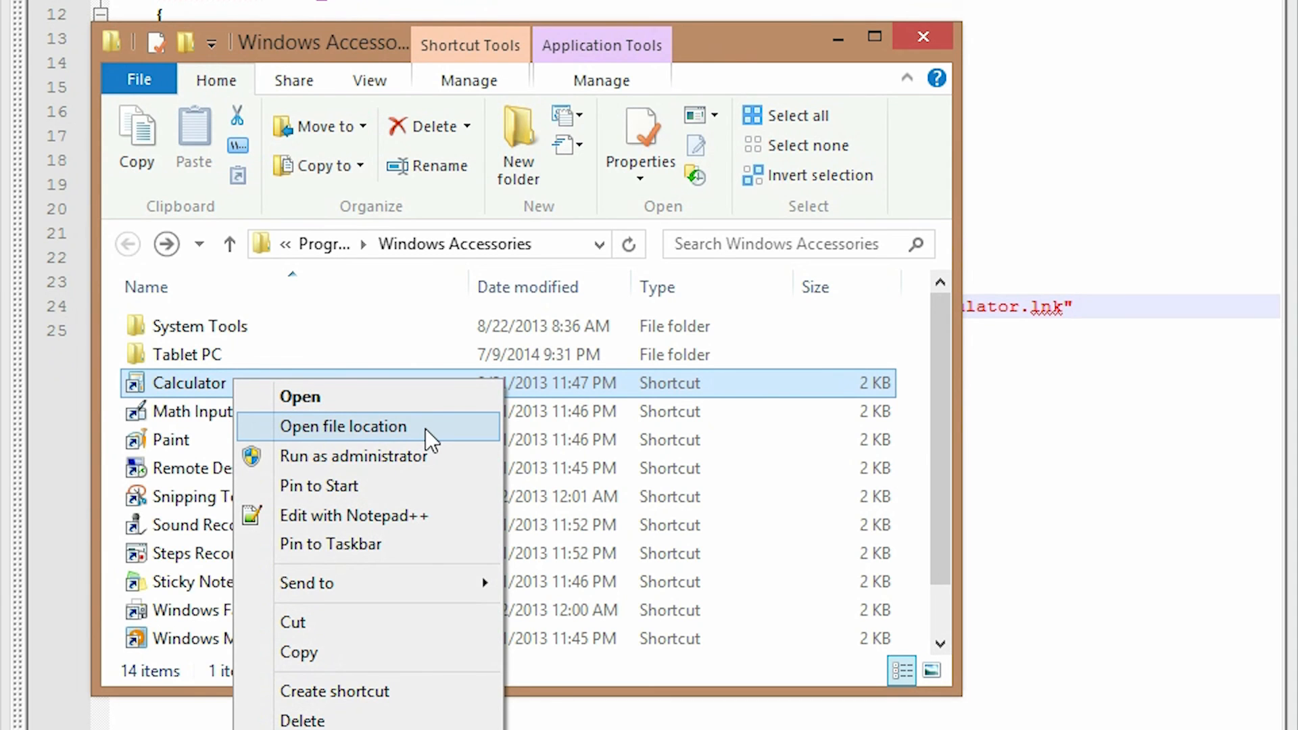
- Jump from the Calculator shortcut to calc.exe in the system32 folder
click(342, 425)
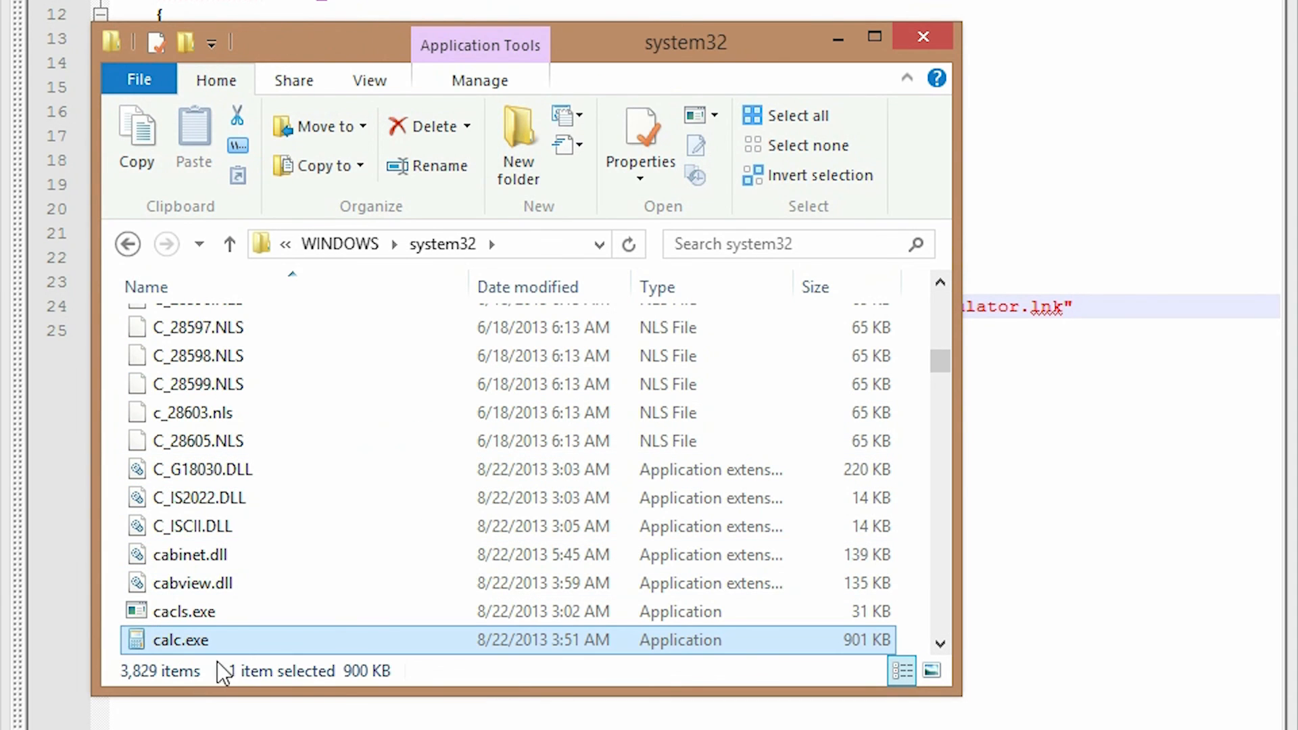
mouse_move(219, 650)
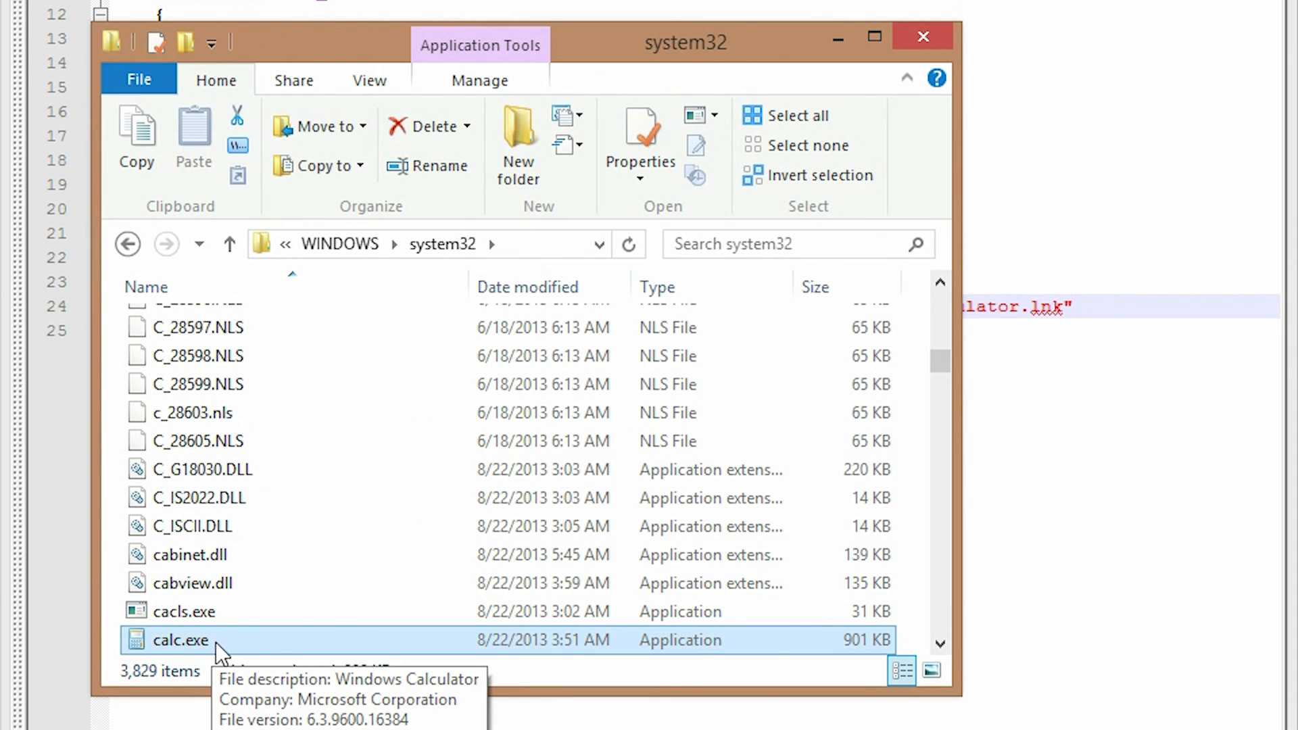
mouse_move(163, 652)
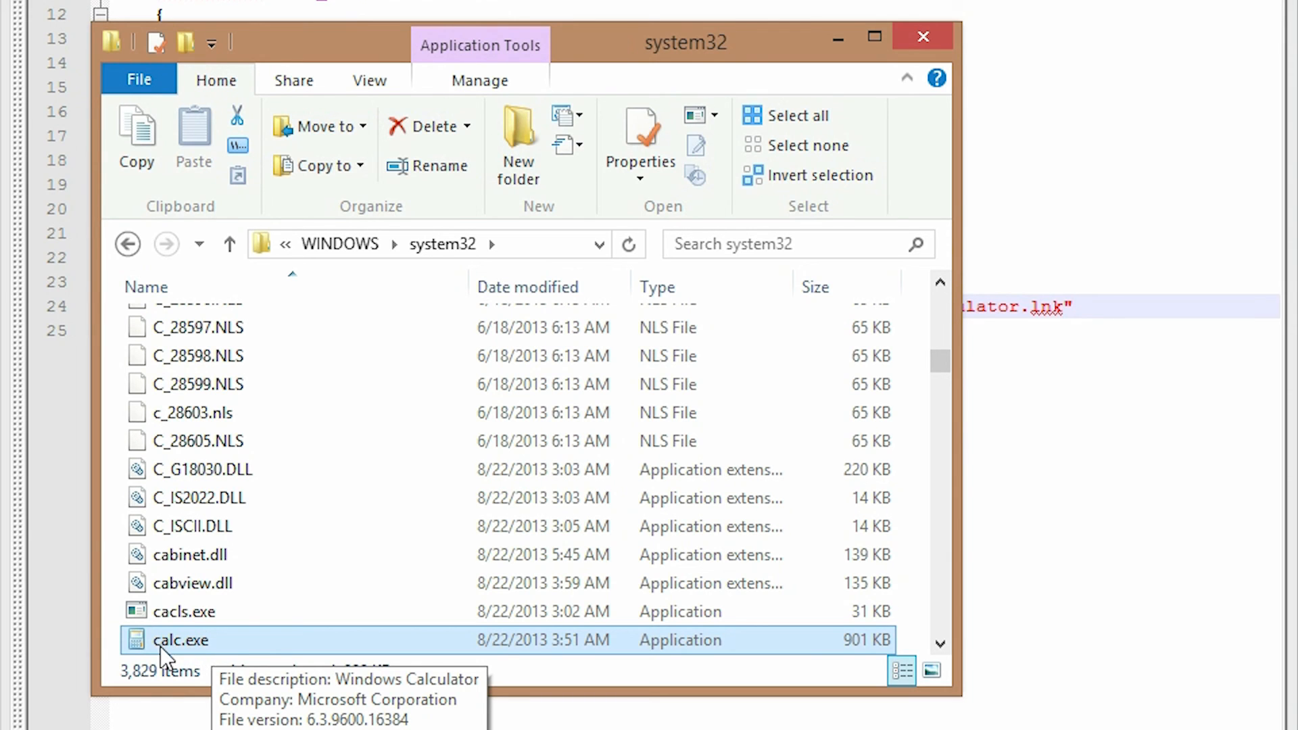
mouse_move(209, 693)
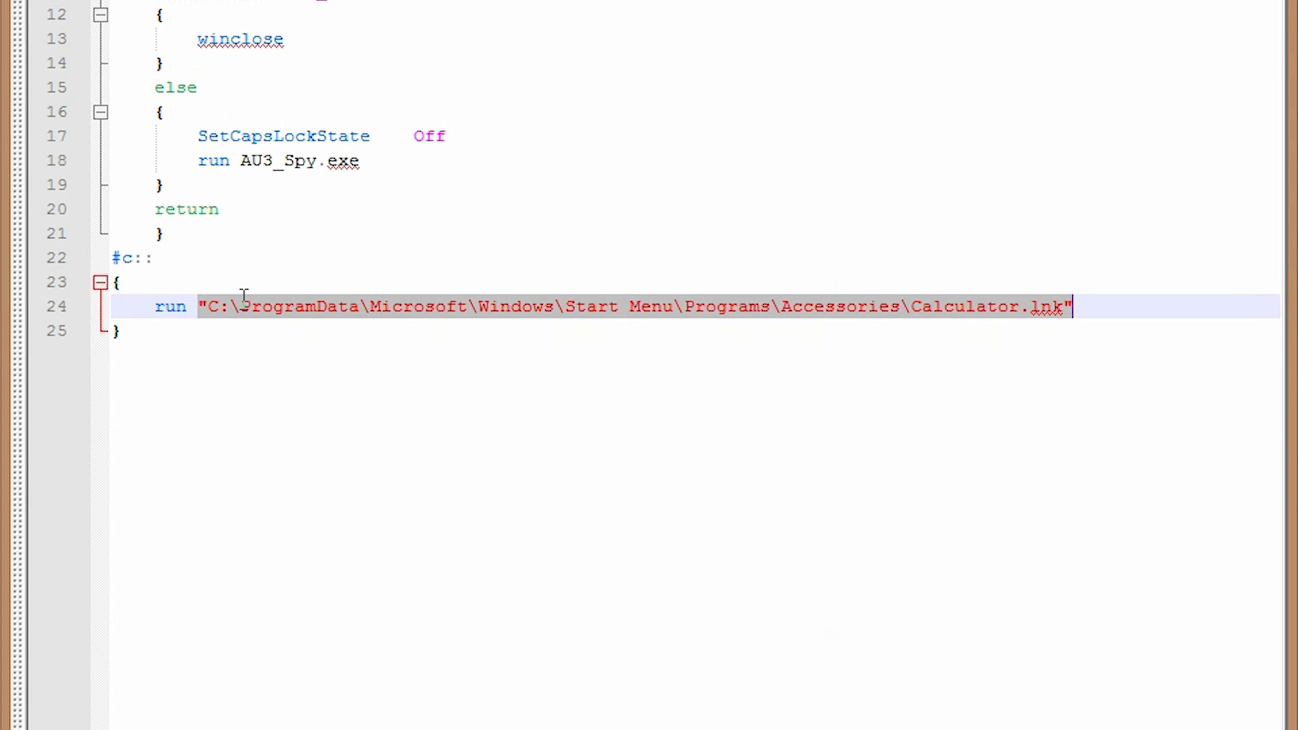
- Change the run target to calc.exe and close the Calculator the Win+C test launched
text(calc.ex)
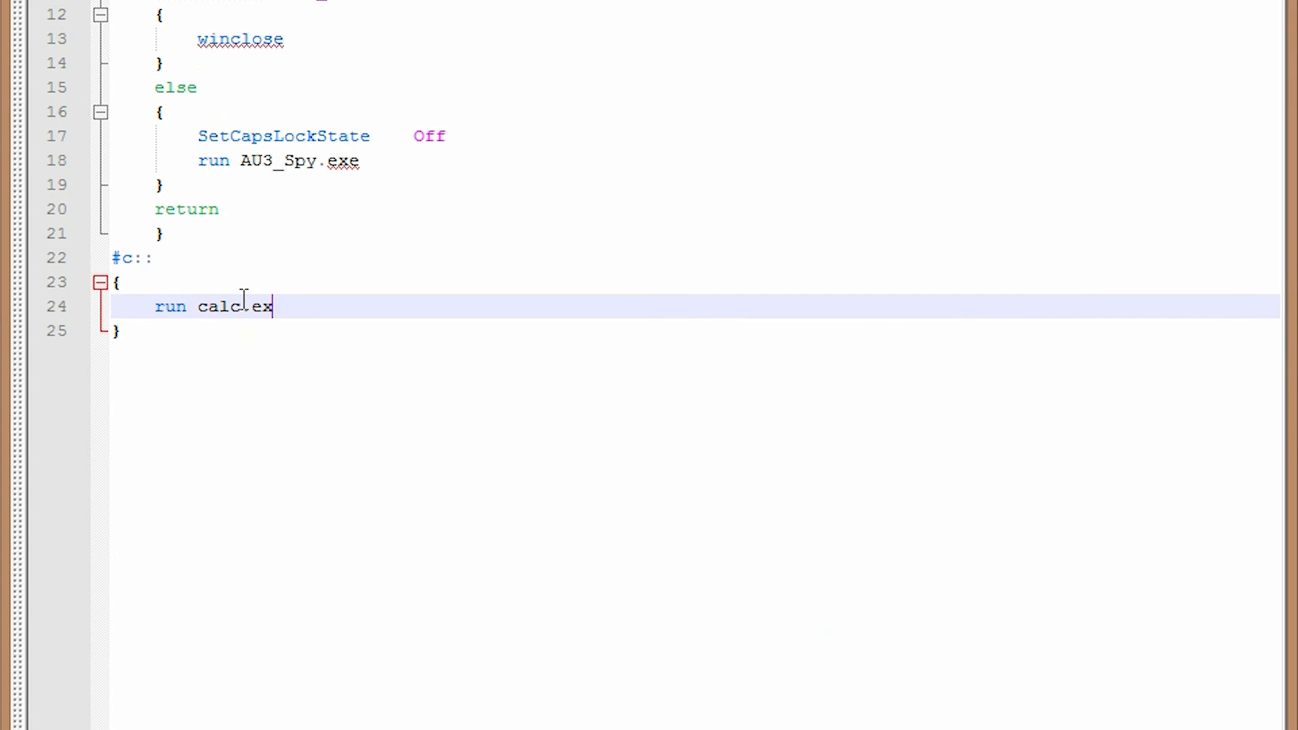
text(e)
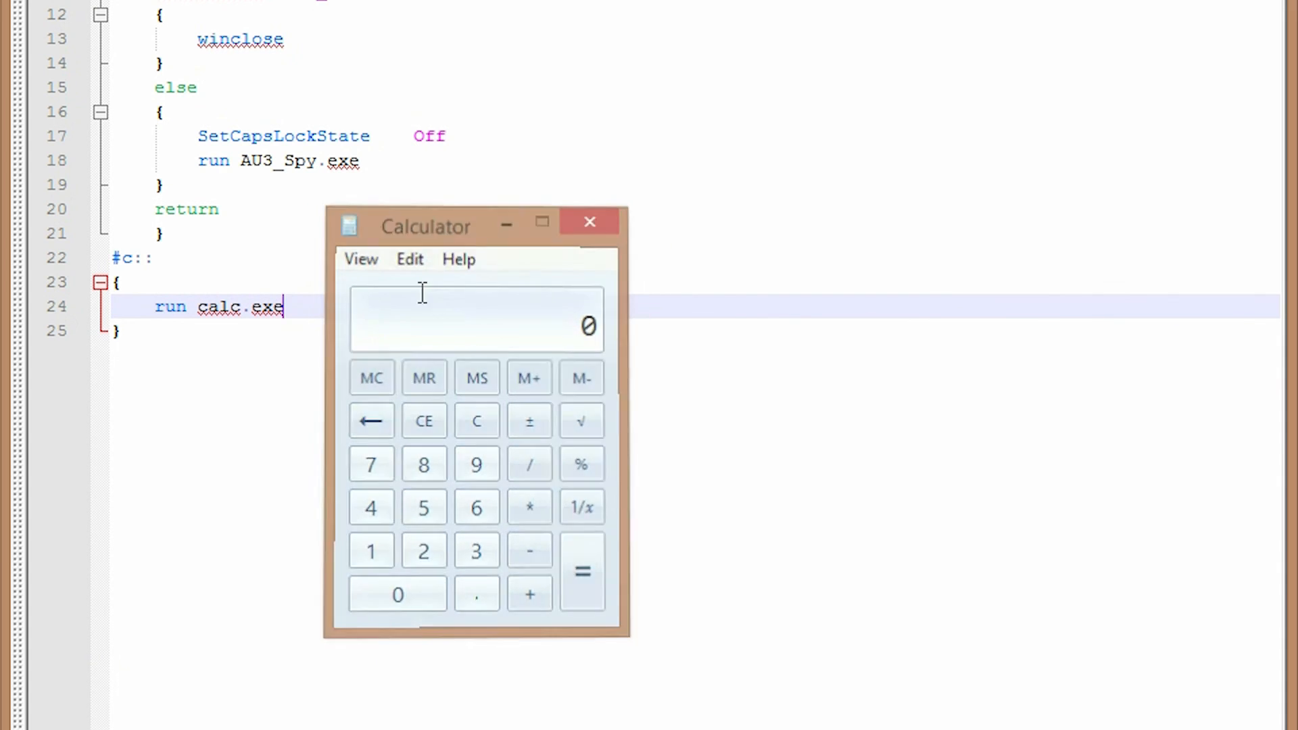
click(590, 221)
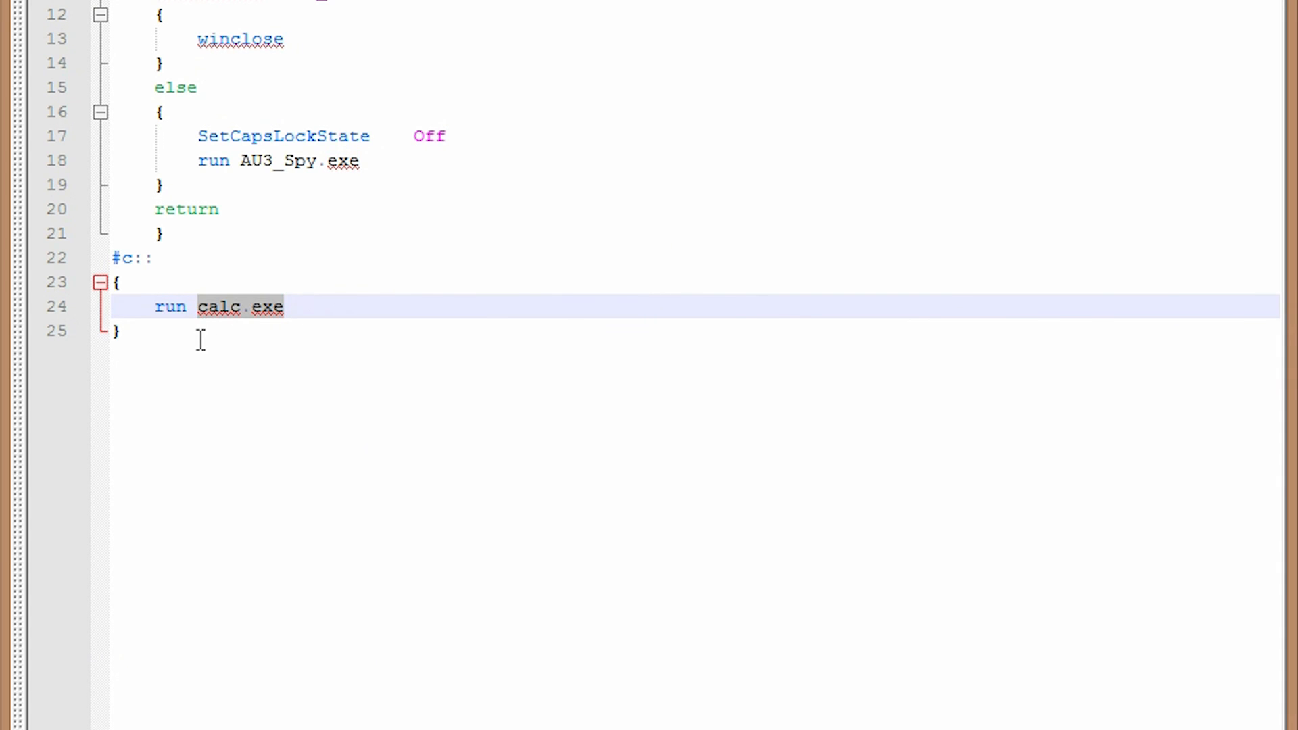
text(http://ww)
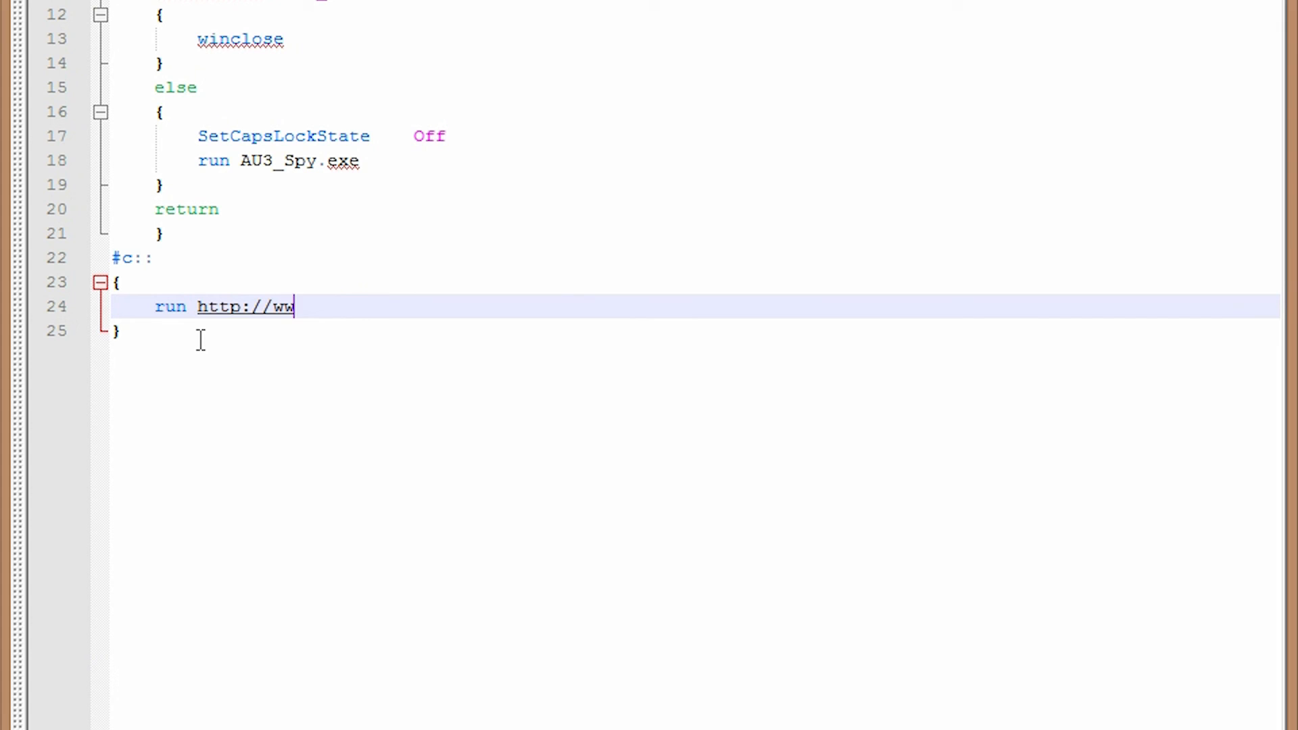
text(w.google.com)
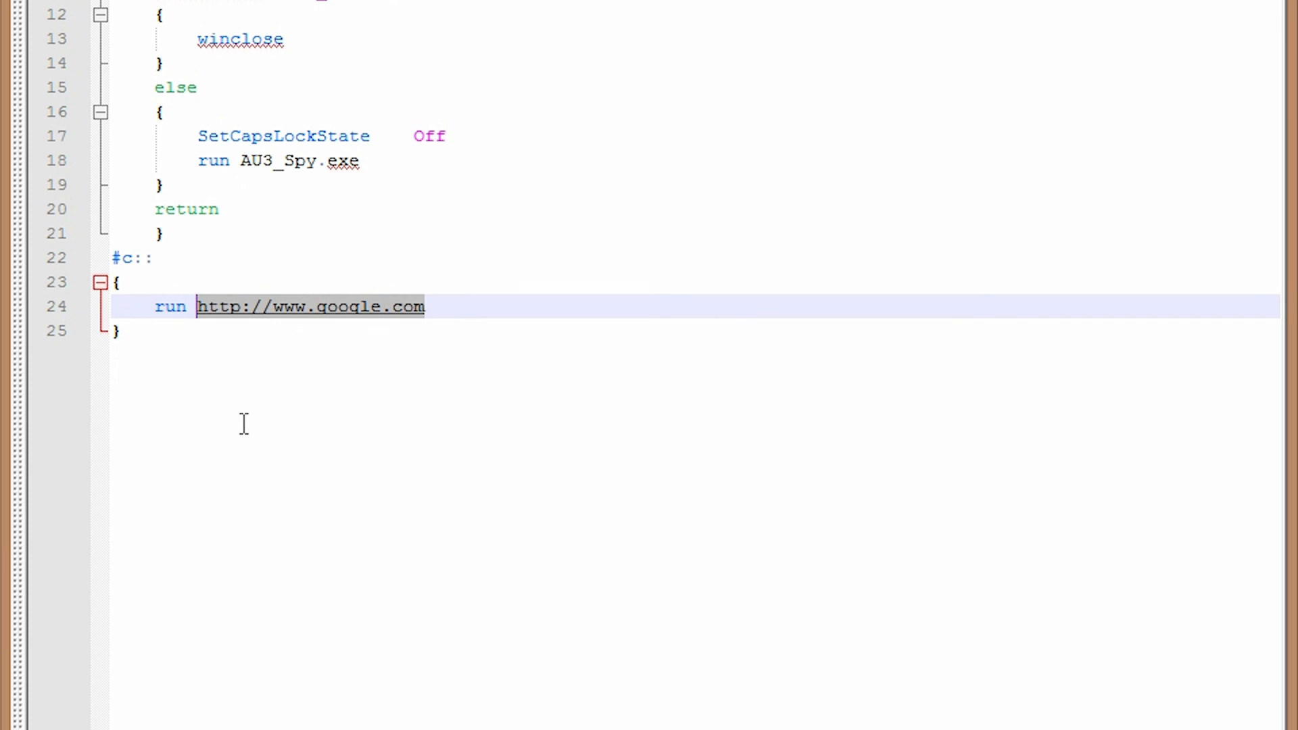
text(calc.exe)
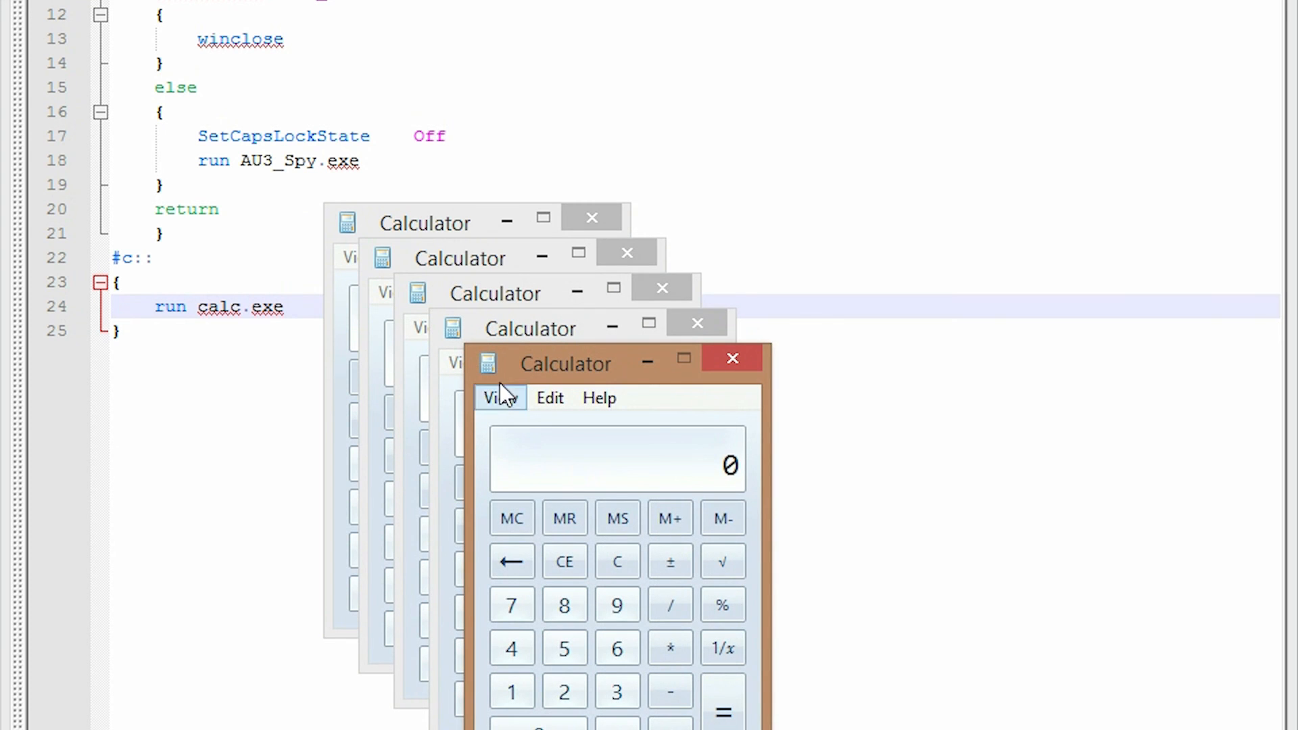
- Close the frontmost of the Calculator windows opened by repeated Win+C presses
click(731, 356)
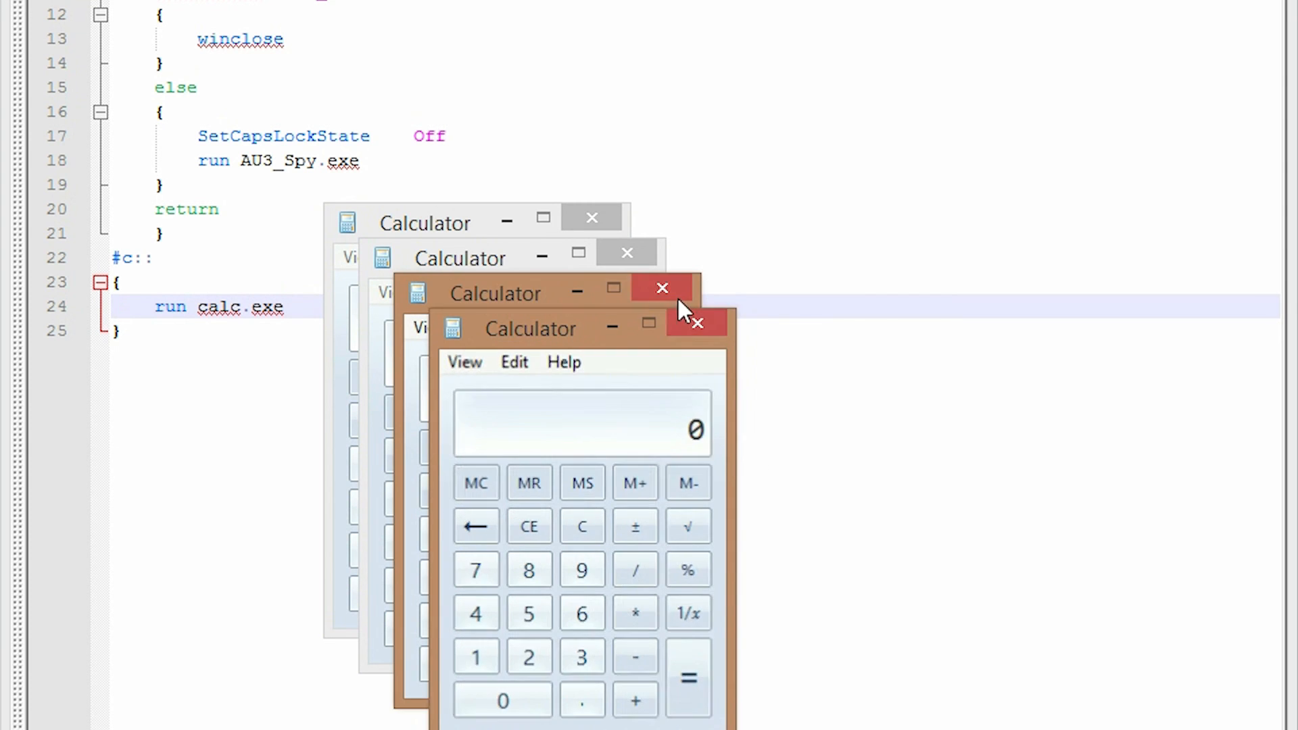